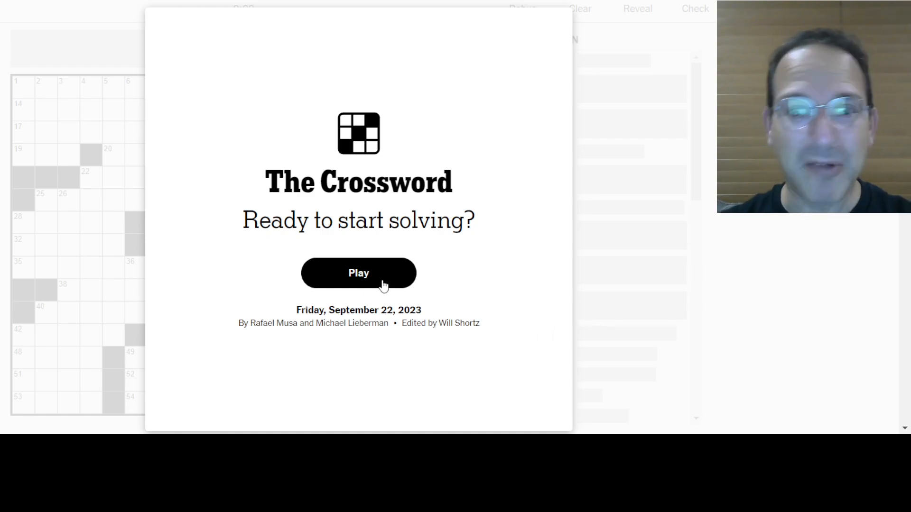
Start the Friday, September 22, 2023 puzzle from the 'Ready to start solving?' dialog
left_click(358, 273)
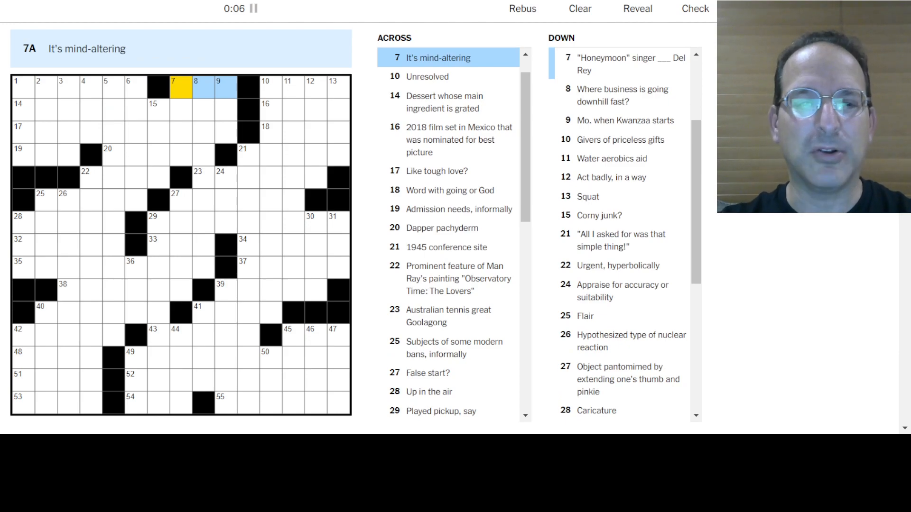
Enter LSD, OPEN, ROMA, GOOD, YALTA and YVONNE in the upper-right corner
type("LSD")
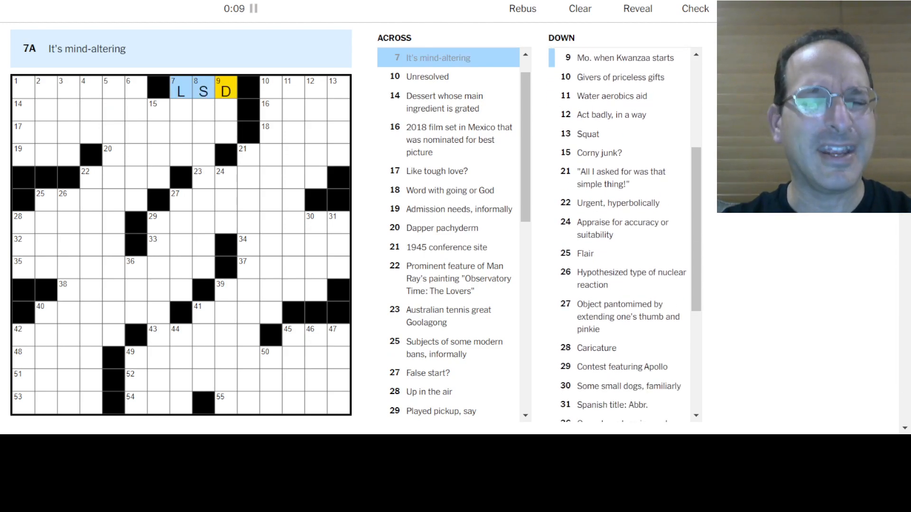
left_click(266, 87)
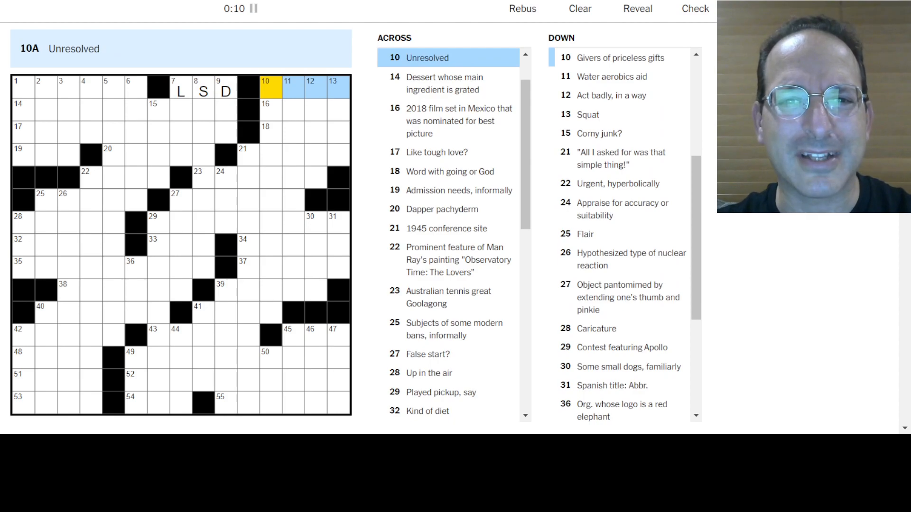
type("OPEN")
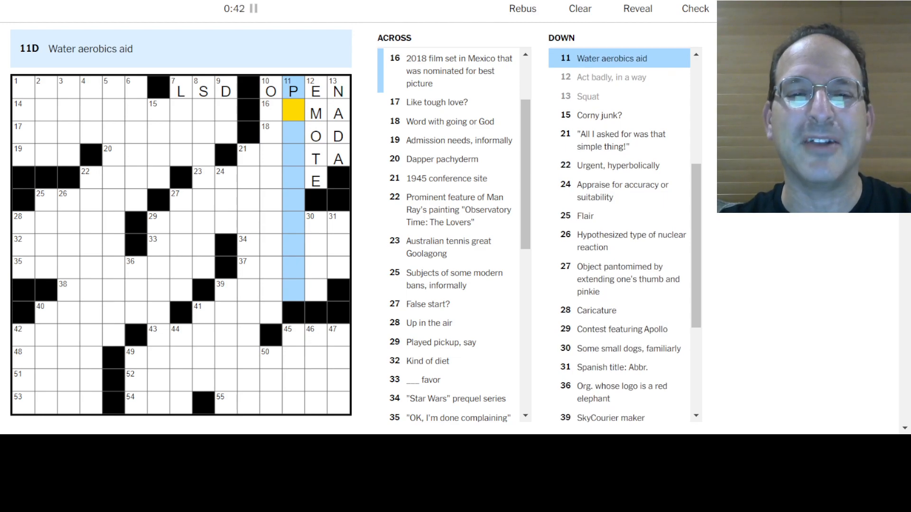
left_click(270, 135)
type("GO")
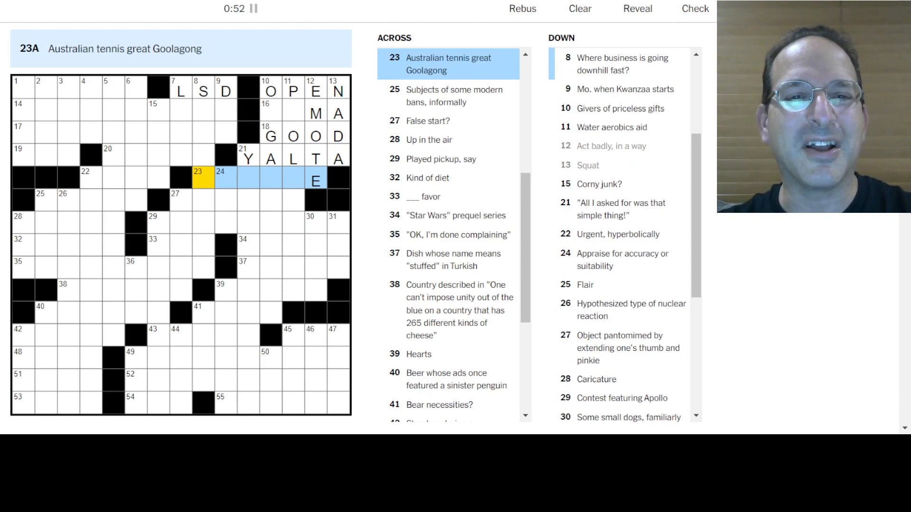
type("YN")
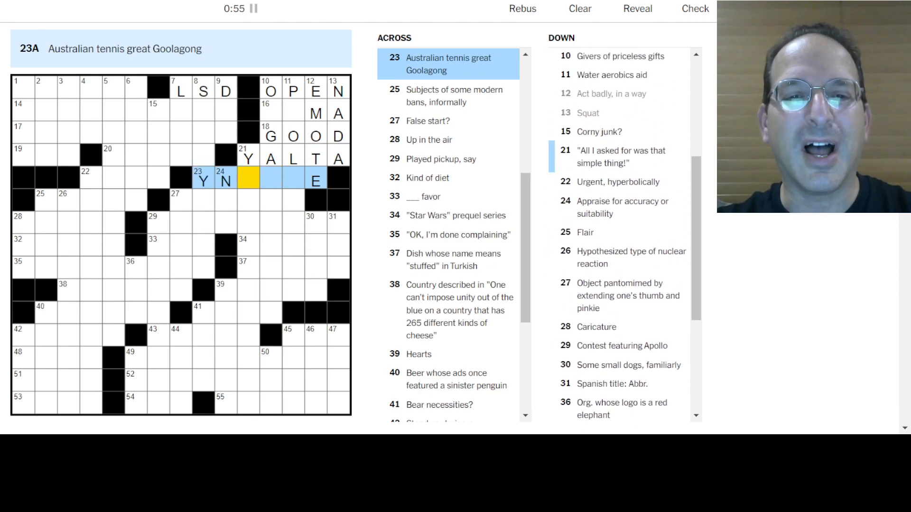
type("VONNE")
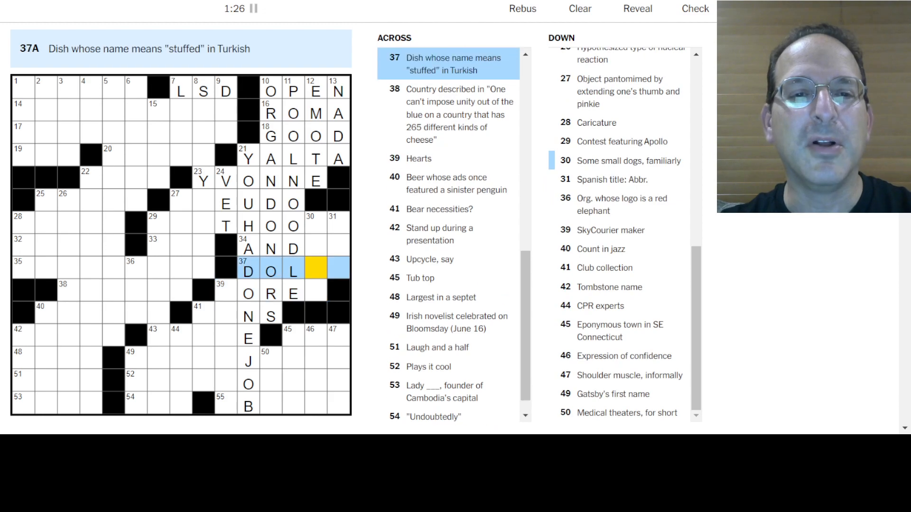
Finish DOLMA and AND OR, then enter SHOT HOOPS, PSEUDO and CORES
type("M")
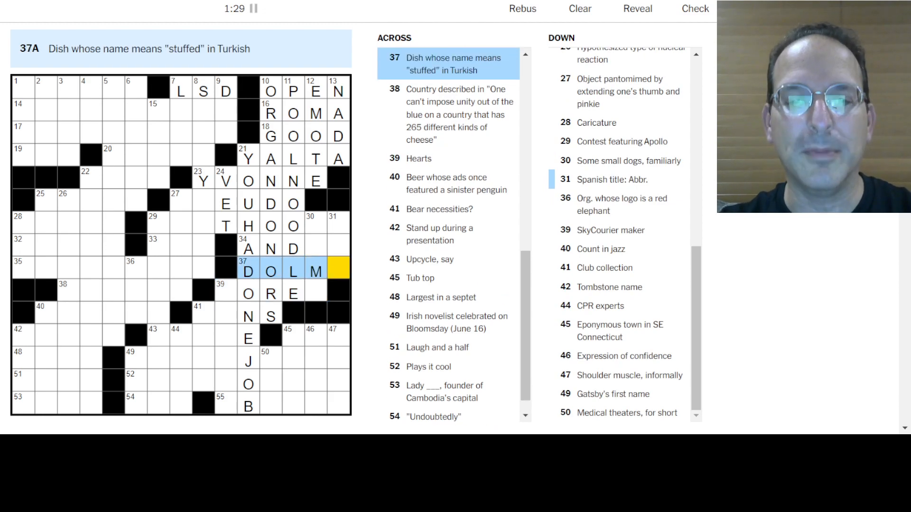
type("A")
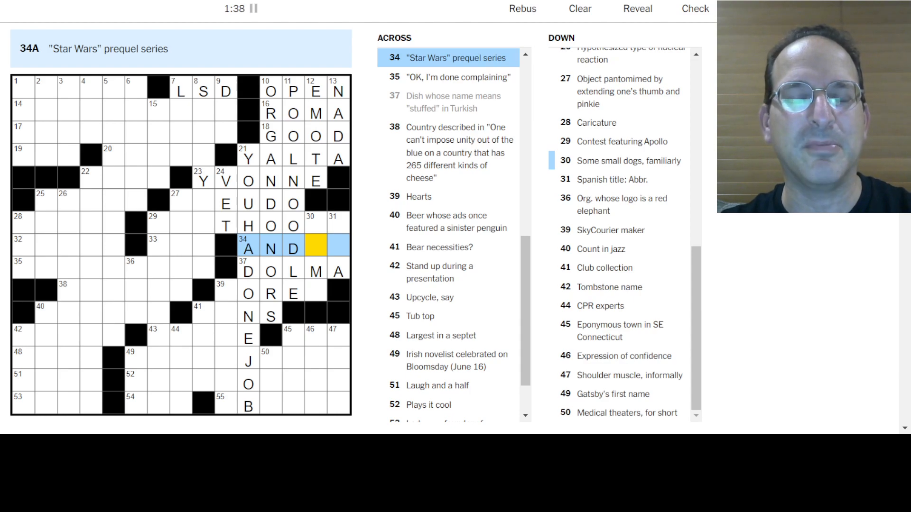
type("OR")
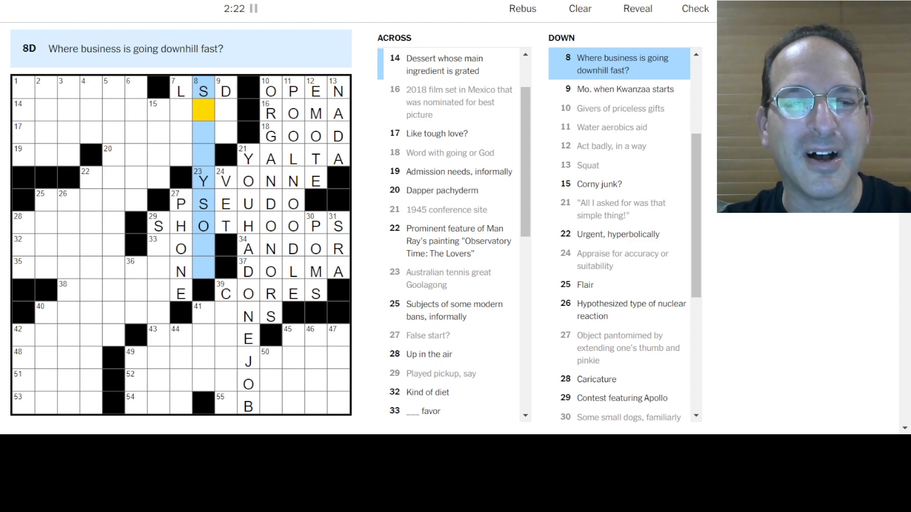
Fill the upper-left with LANA, BABAR, CARROT CAKE and SCOT
left_click(225, 91)
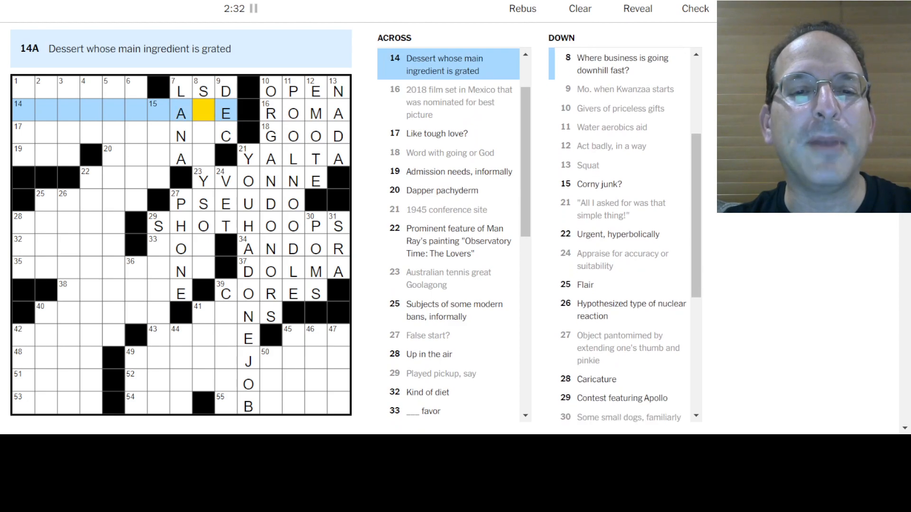
left_click(23, 131)
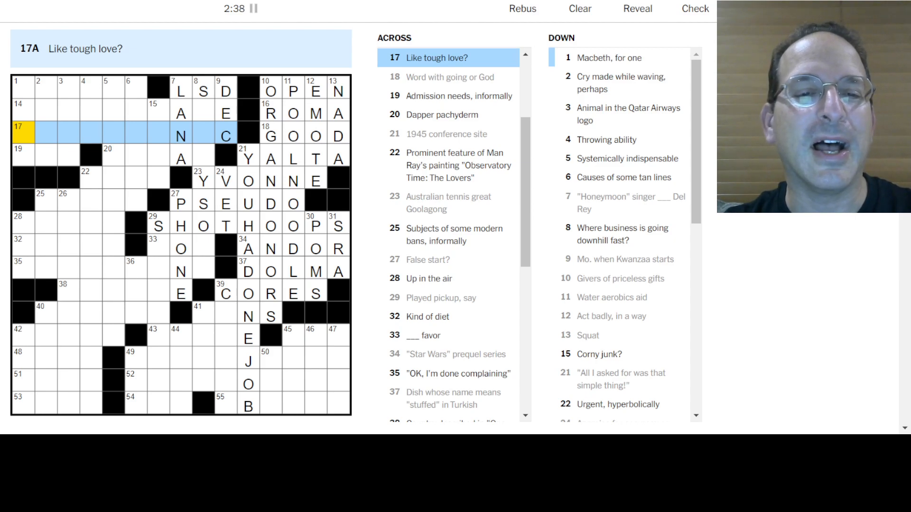
left_click(23, 158)
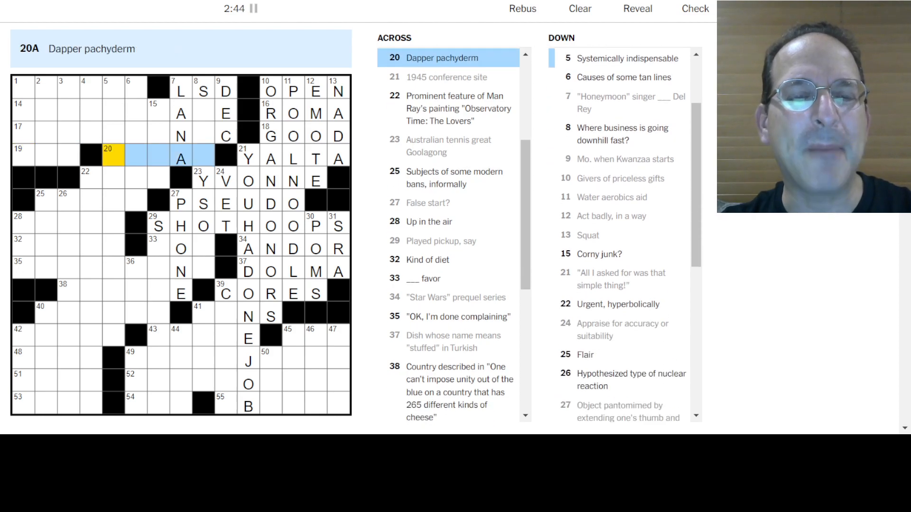
type("BABAR")
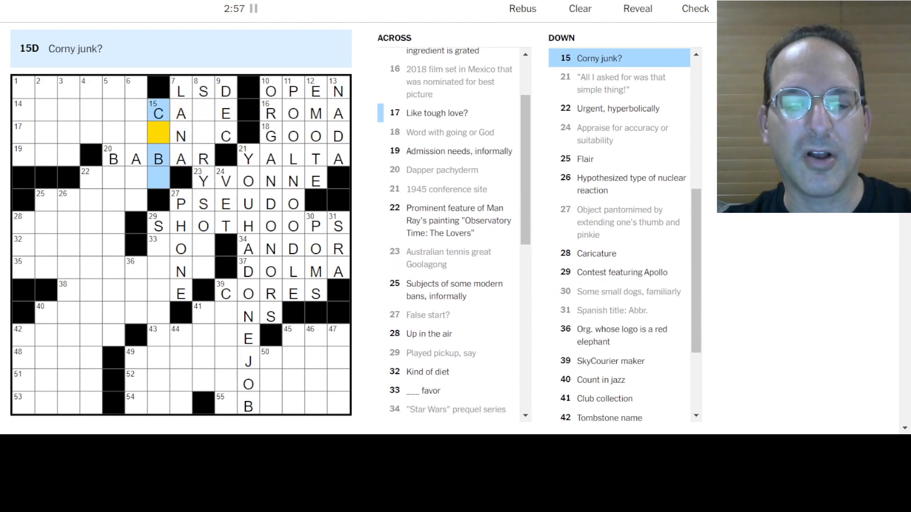
left_click(128, 90)
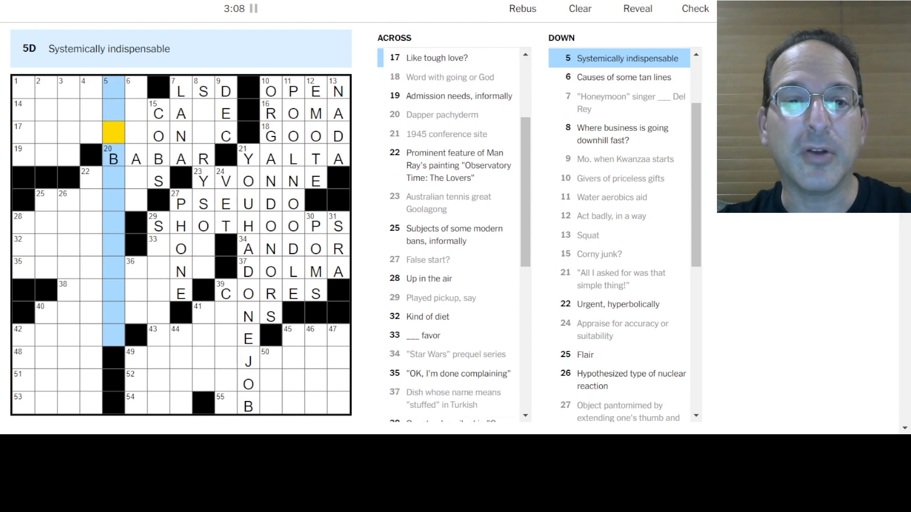
left_click(225, 136)
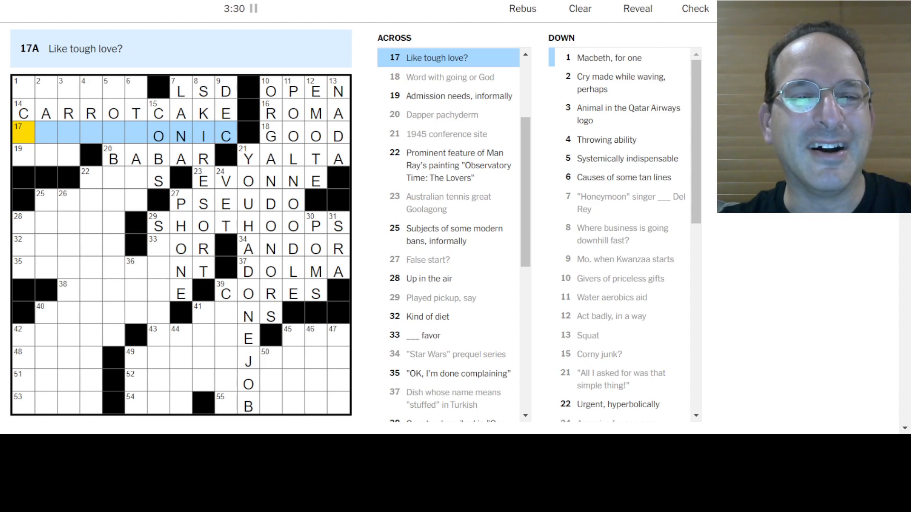
left_click(23, 87)
type("SCO")
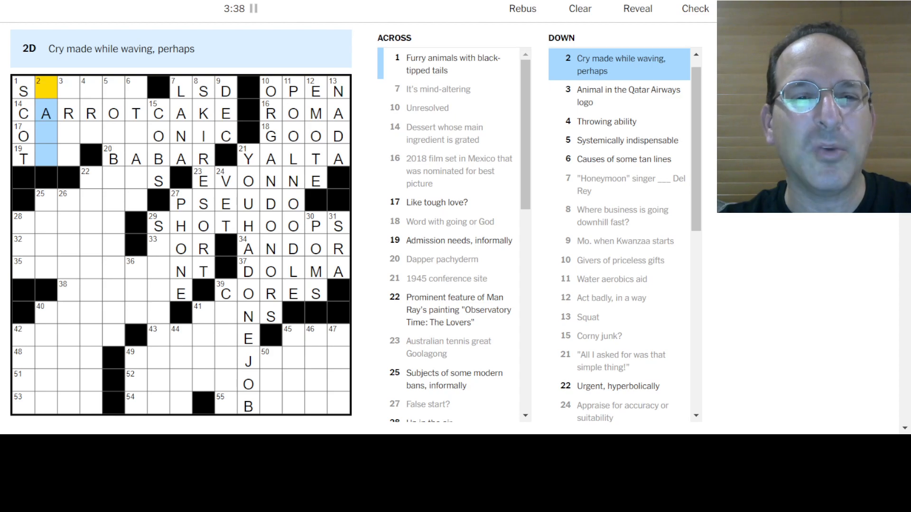
Enter STOATS, OXYMORONIC and TIX, with TOO BIG TO FAIL running down
type("TATA")
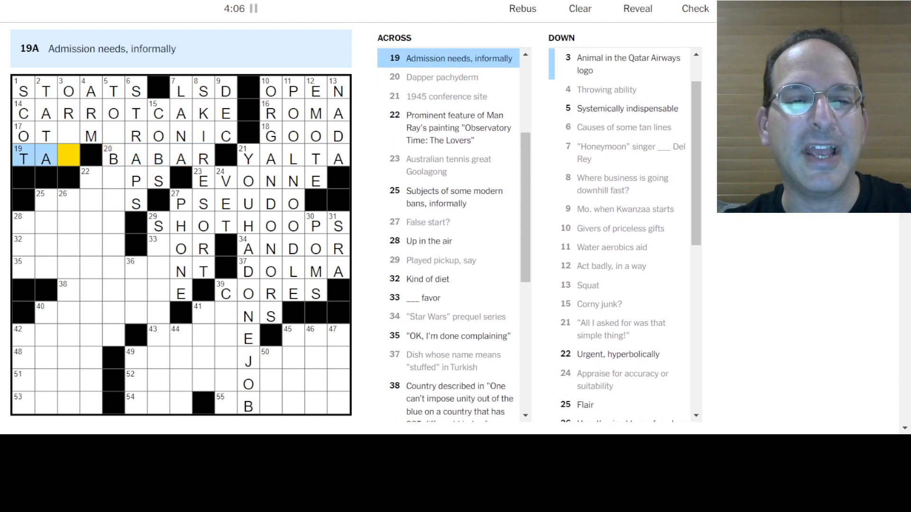
type("S")
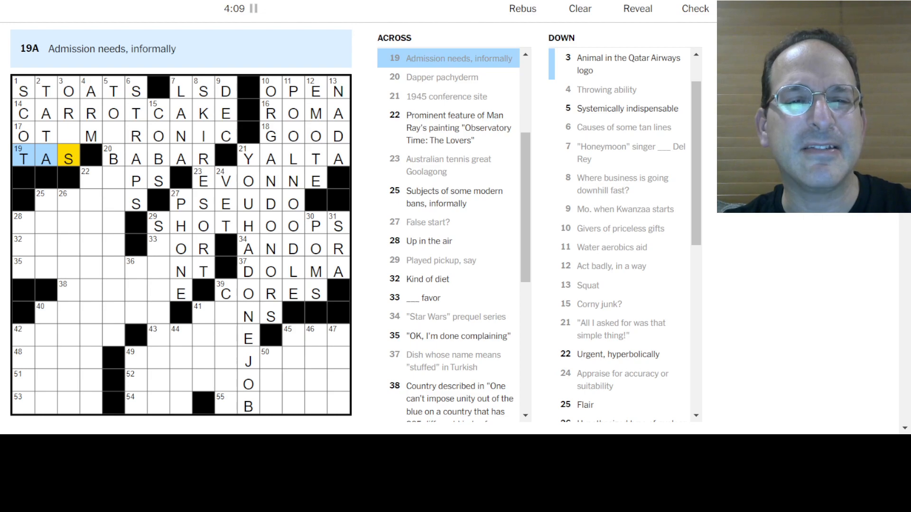
left_click(67, 90)
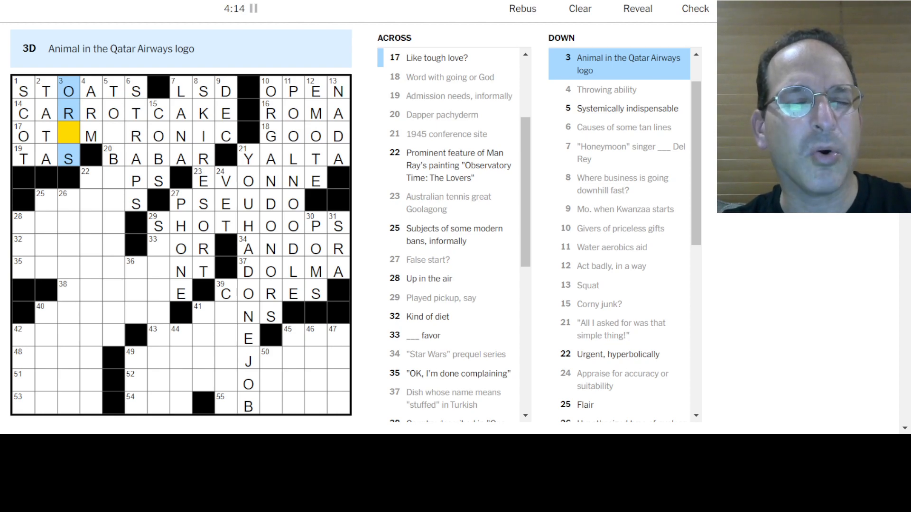
left_click(45, 135)
type("XYMO")
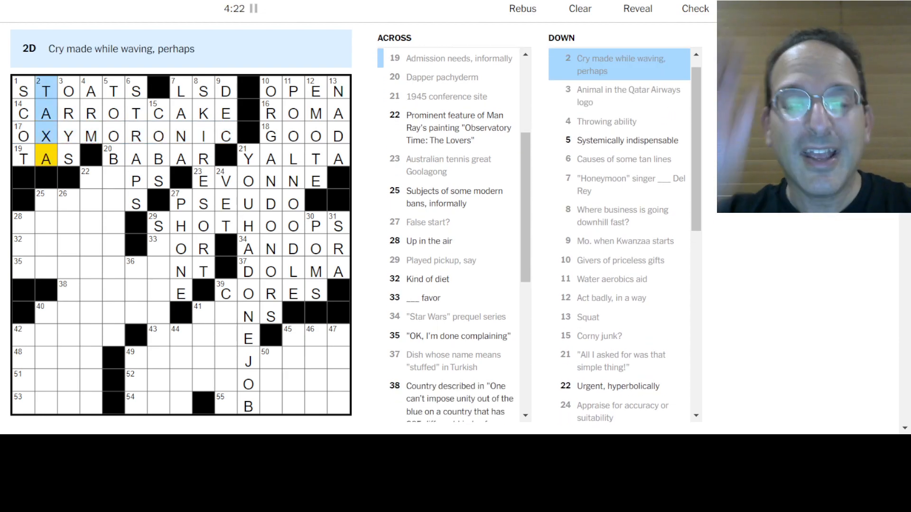
type("I")
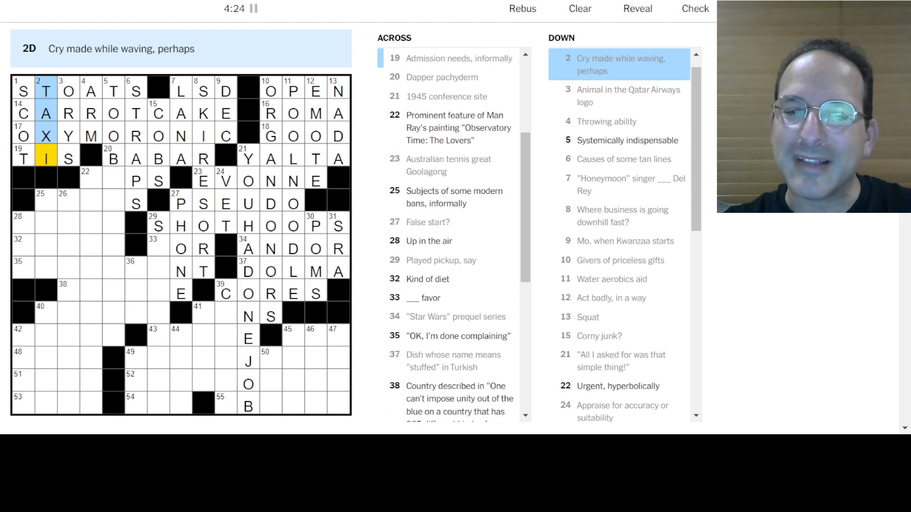
left_click(23, 158)
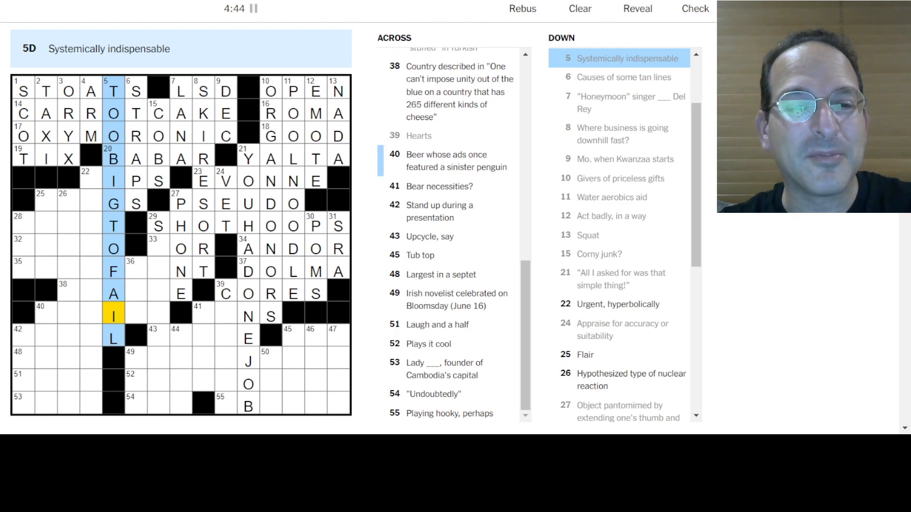
Enter LIPS, ALOFT and PALEO in the left-center section
left_click(114, 179)
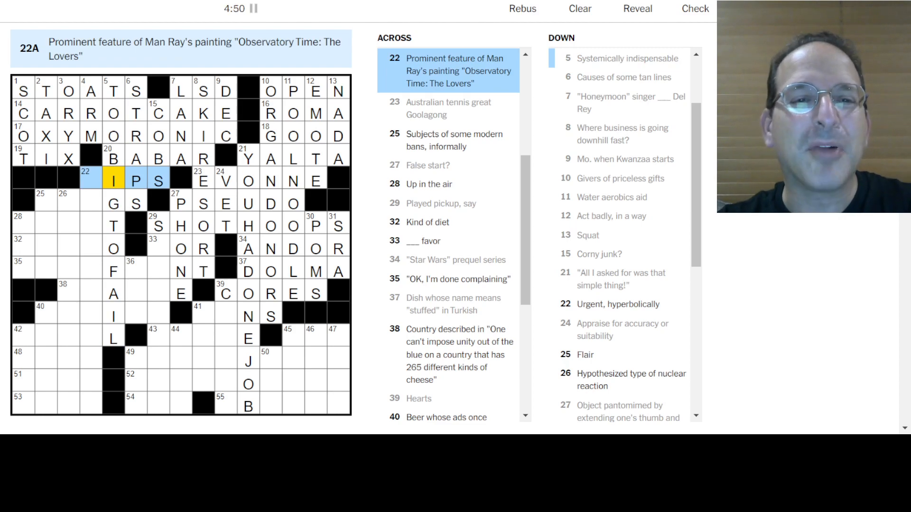
scroll("down", 3)
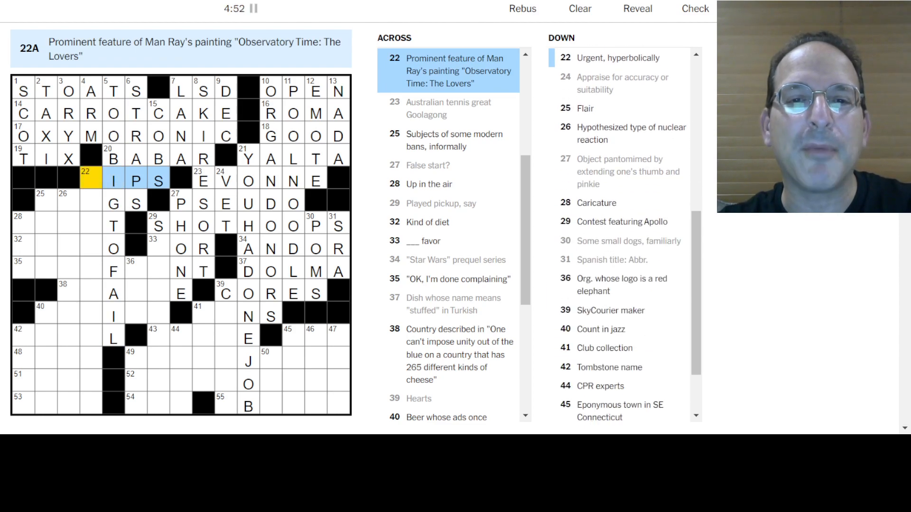
type("L")
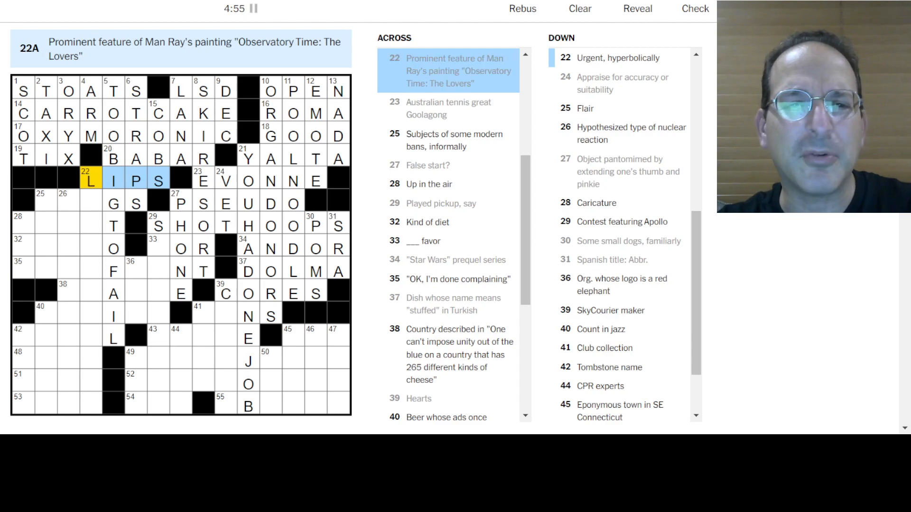
left_click(45, 202)
type("ALOF")
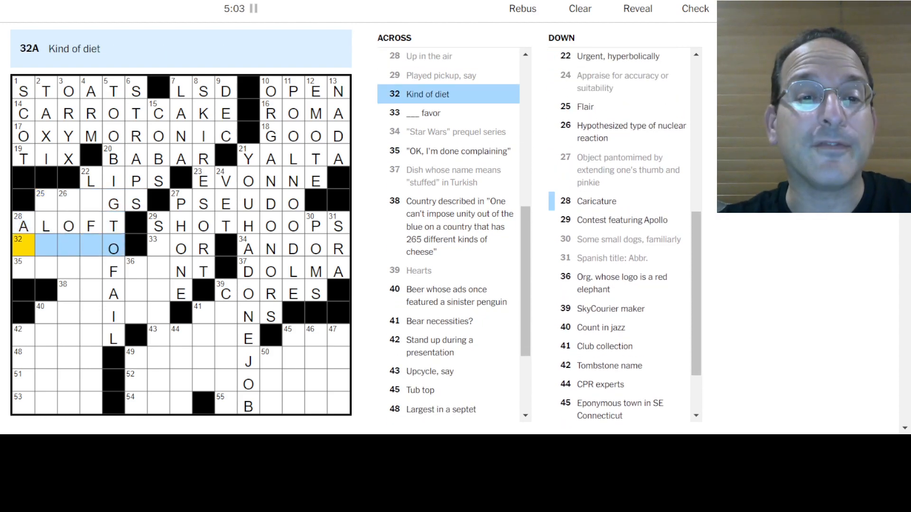
type("PAL")
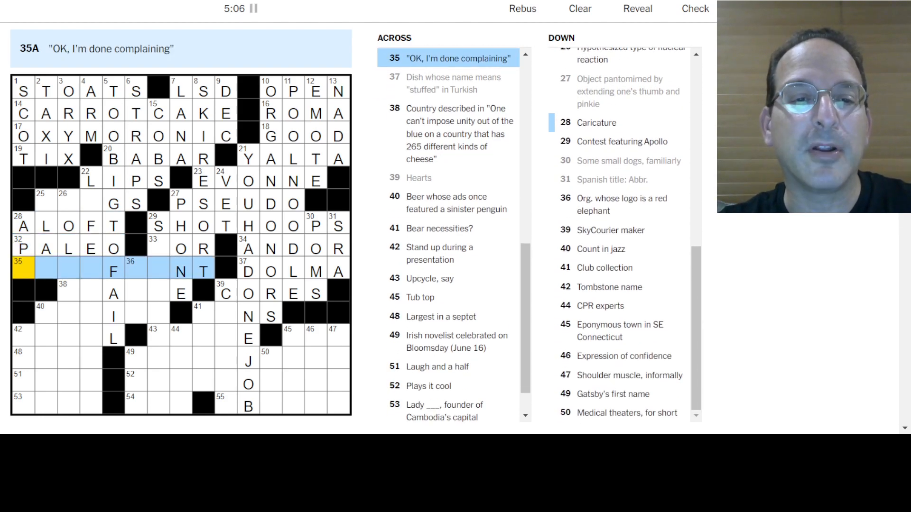
Complete END OF RANT at 35-Across, POR and SPACE RACE at 29-Down
type("ENDOFRA")
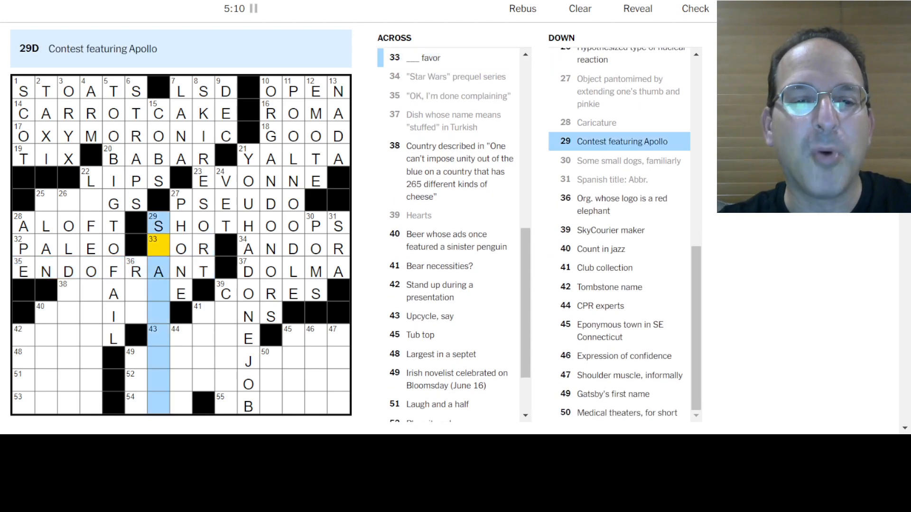
type("P")
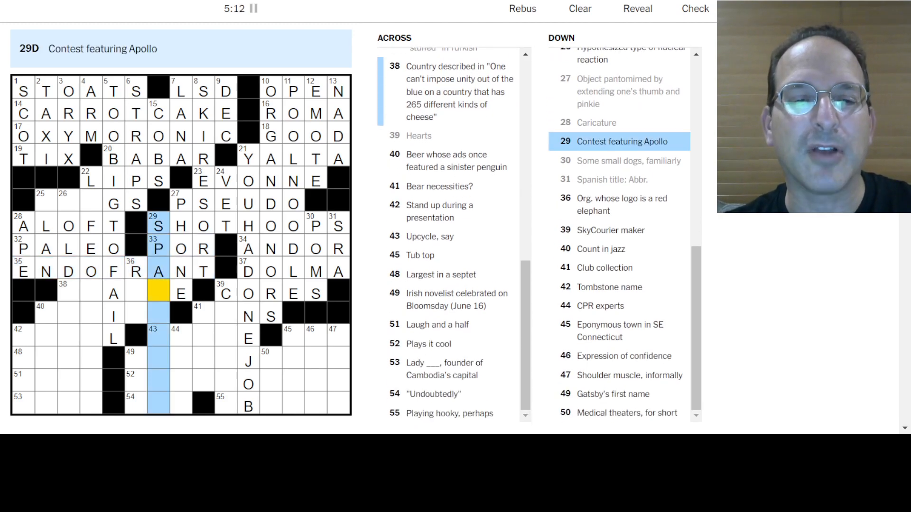
type("CERAE")
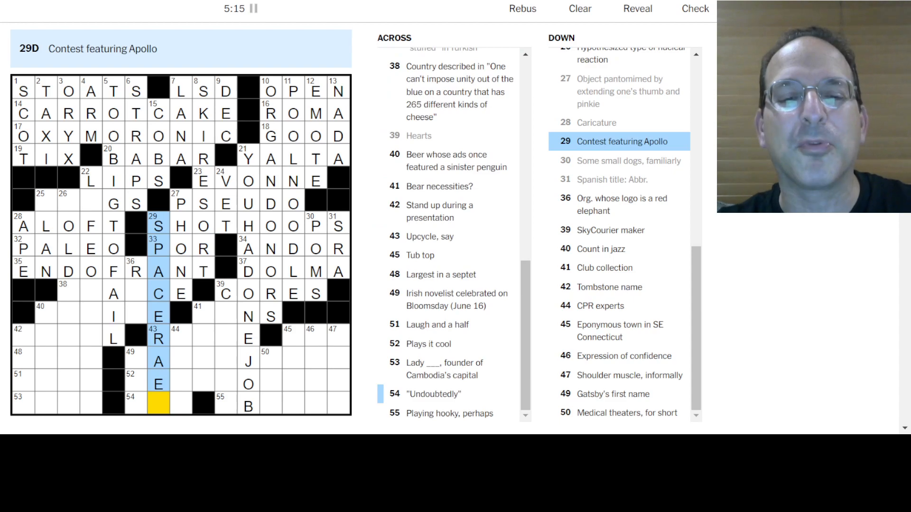
left_click(135, 405)
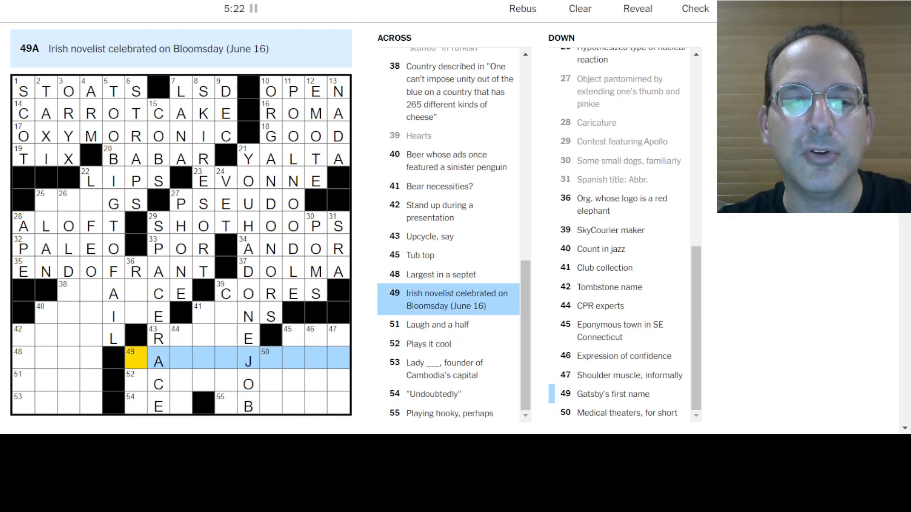
Enter JAMES JOYCE, REUSE, CESSNA and ACTS NORMAL in the lower middle
type("JAMESJ")
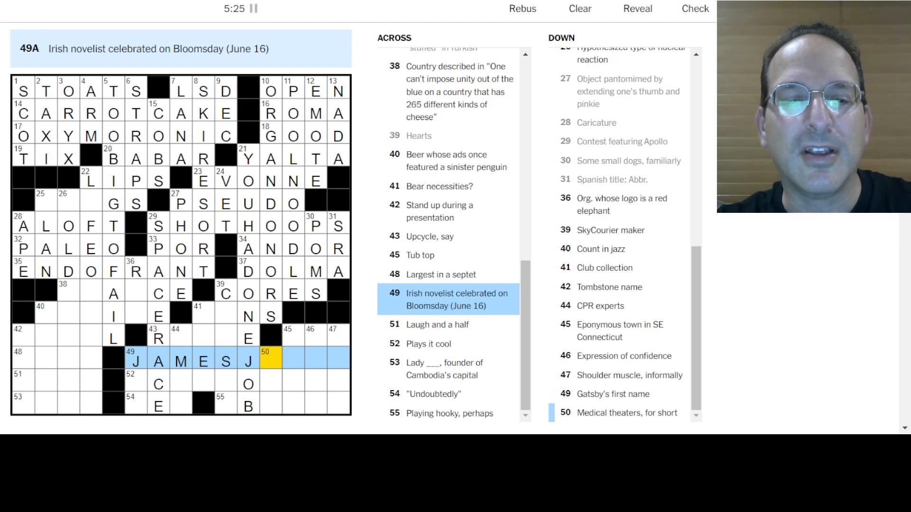
type("OYCE")
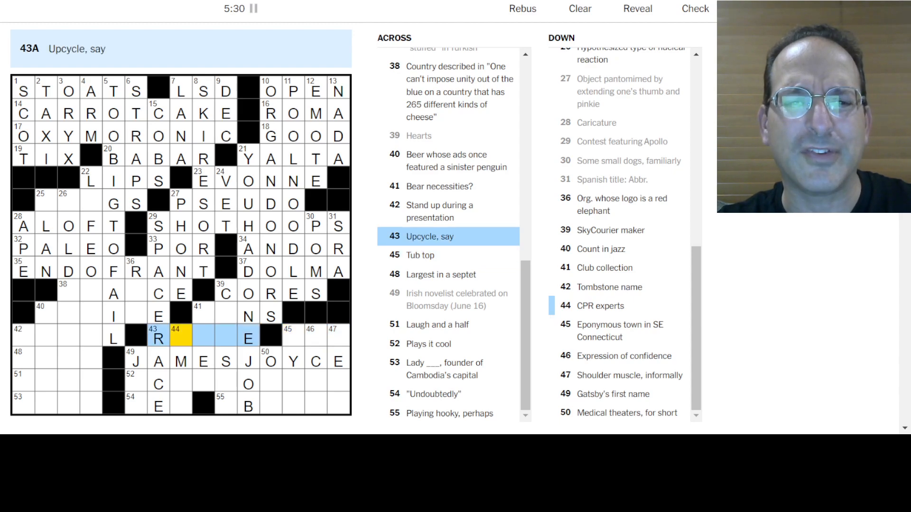
type("EUSE")
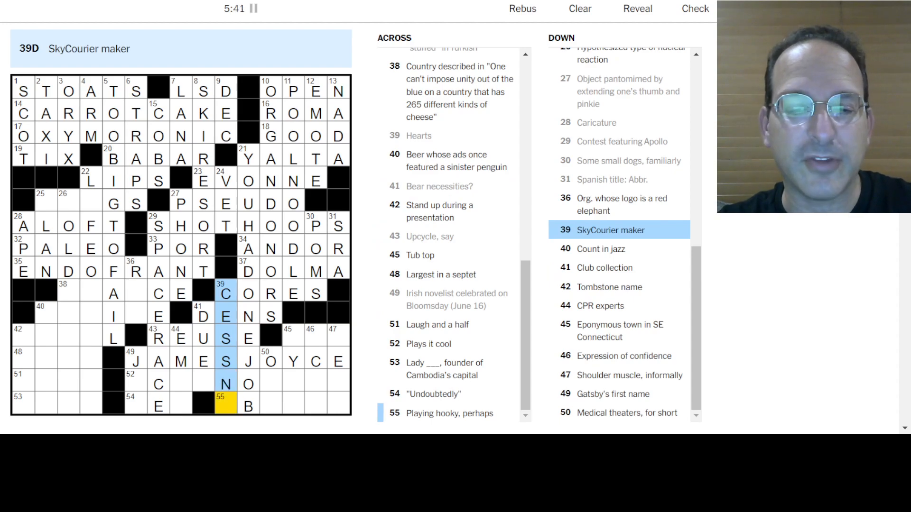
left_click(202, 315)
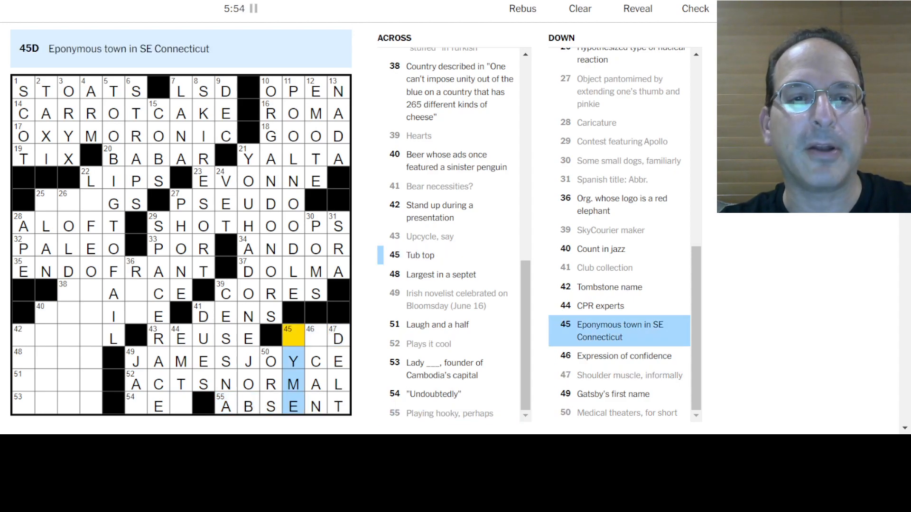
type("LI")
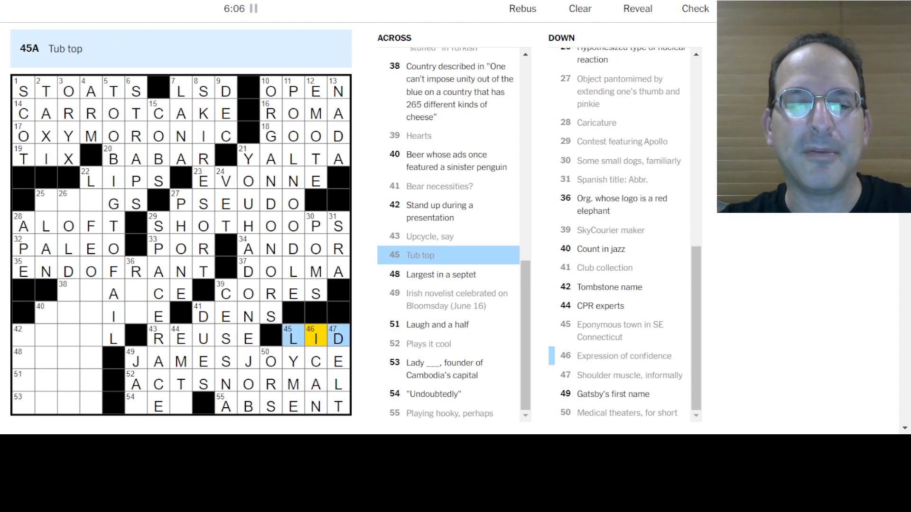
Fill ABSENT, LID, EASEL, BUD ICE and FRANCE
left_click(34, 336)
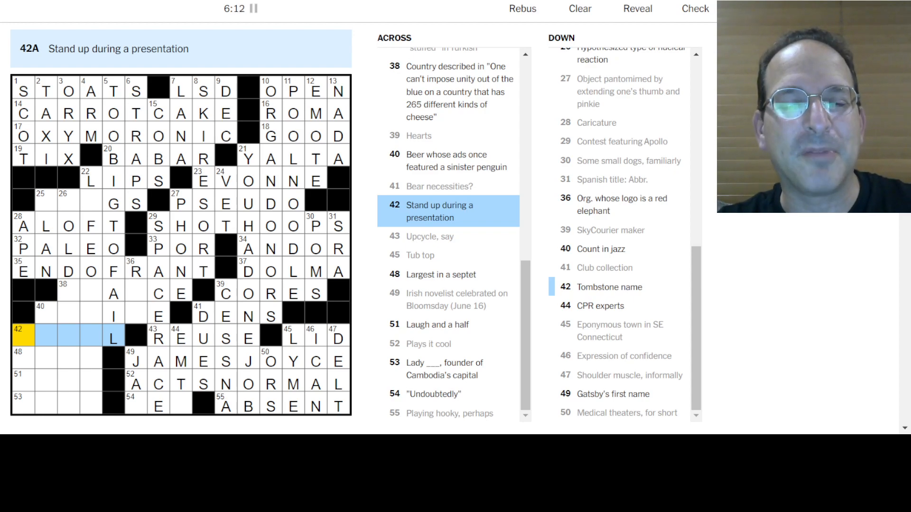
type("EASEL")
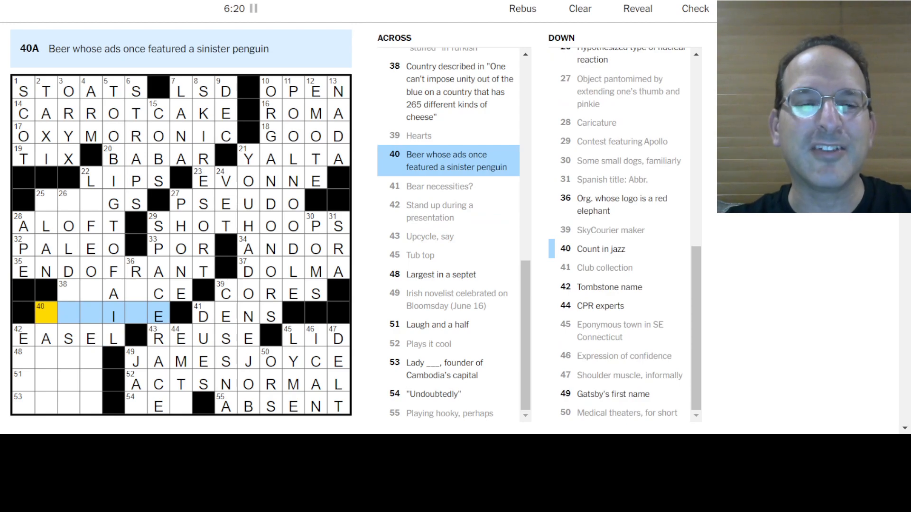
type("BUDICE")
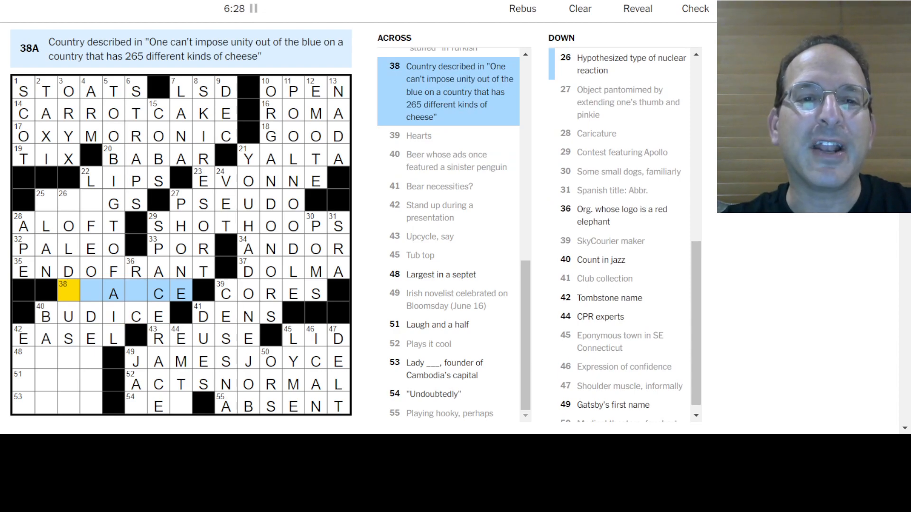
type("F")
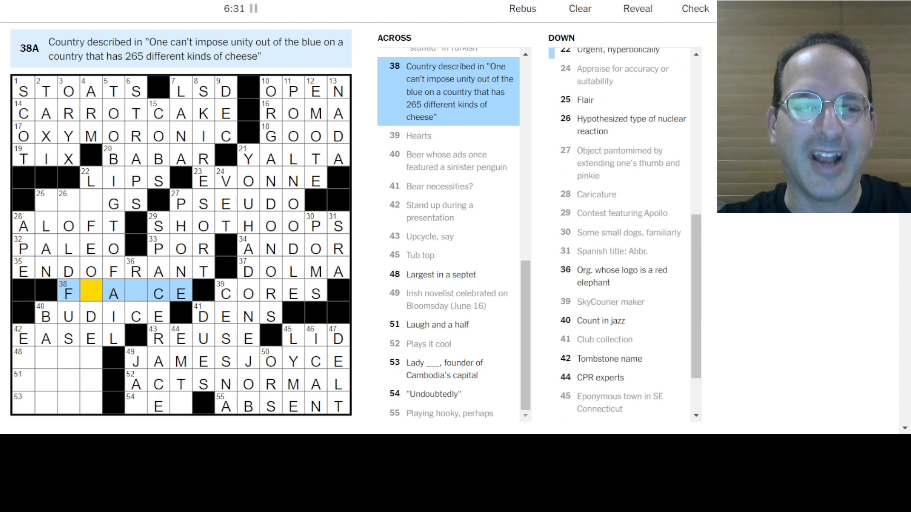
type("RAN")
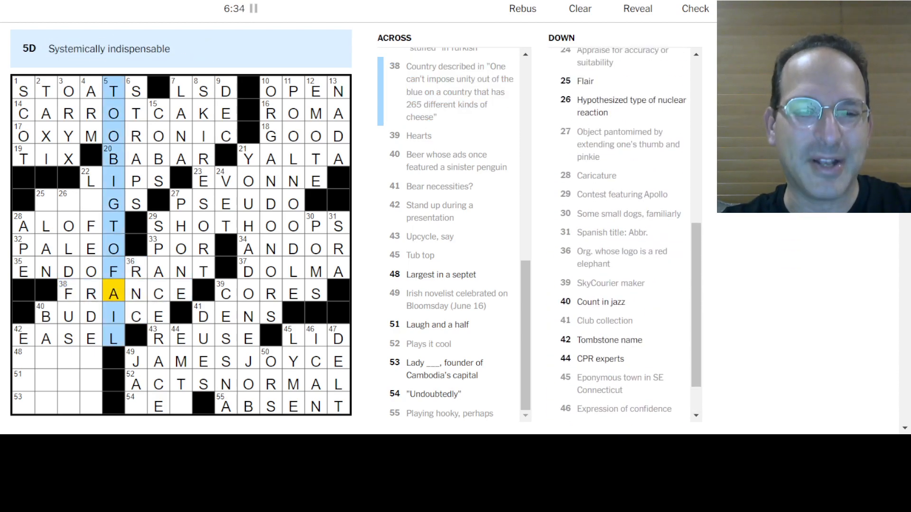
left_click(90, 180)
type("I")
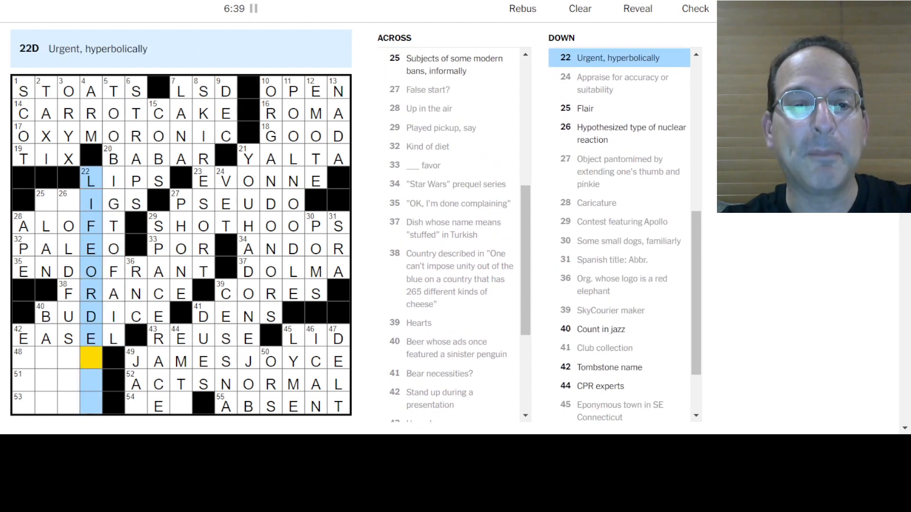
Enter ASIA, RIOT, PENH, ECIGS and YES, completing the puzzle in 7:11
left_click(90, 202)
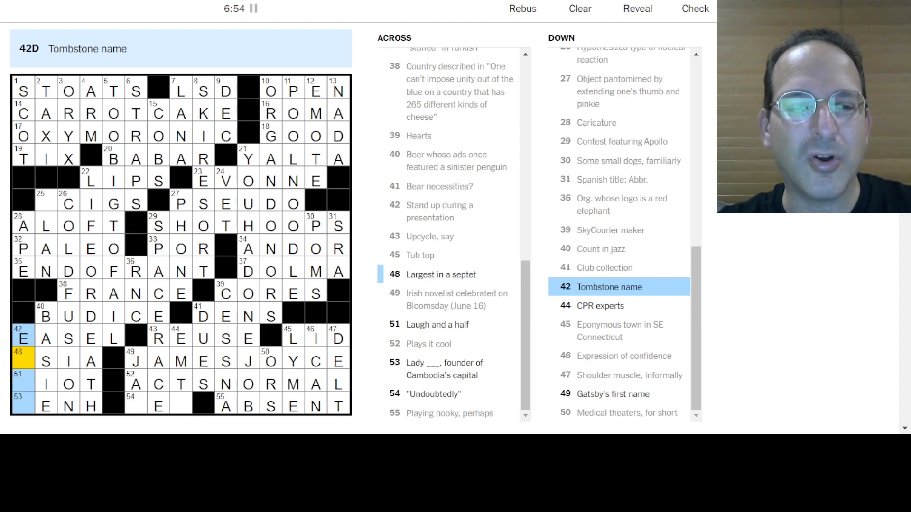
left_click(22, 91)
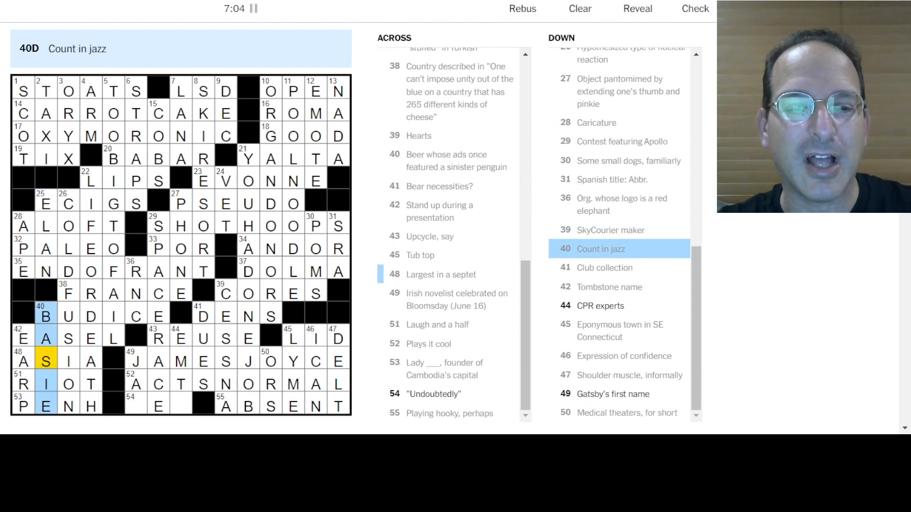
left_click(130, 406)
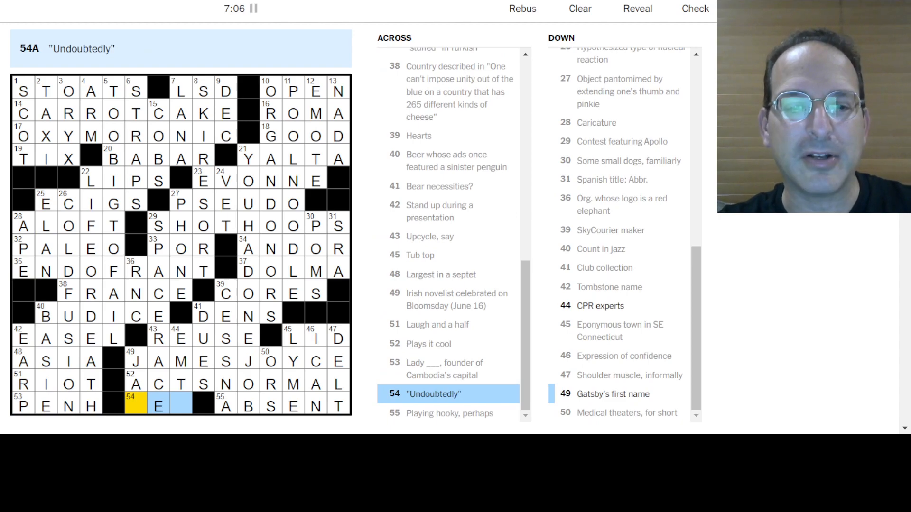
type("YES")
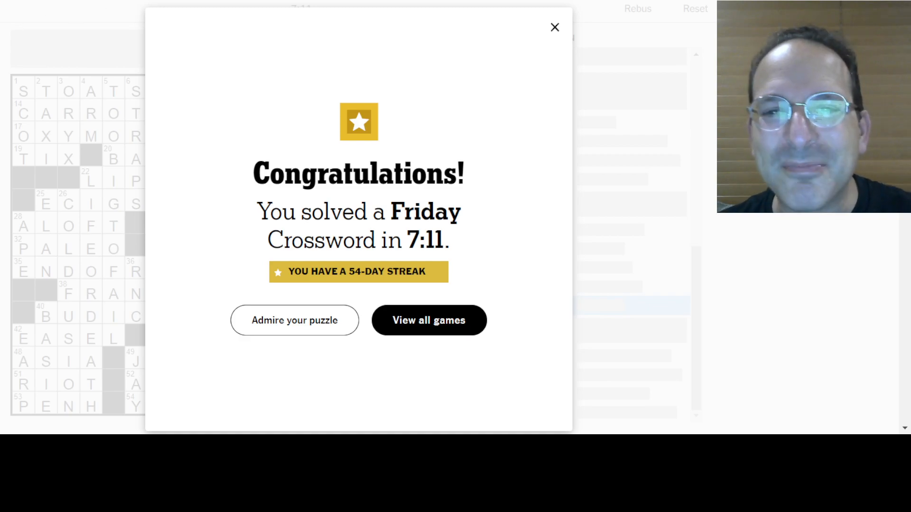
Close the Congratulations dialog and select PENH and JAMES JOYCE for review
left_click(553, 27)
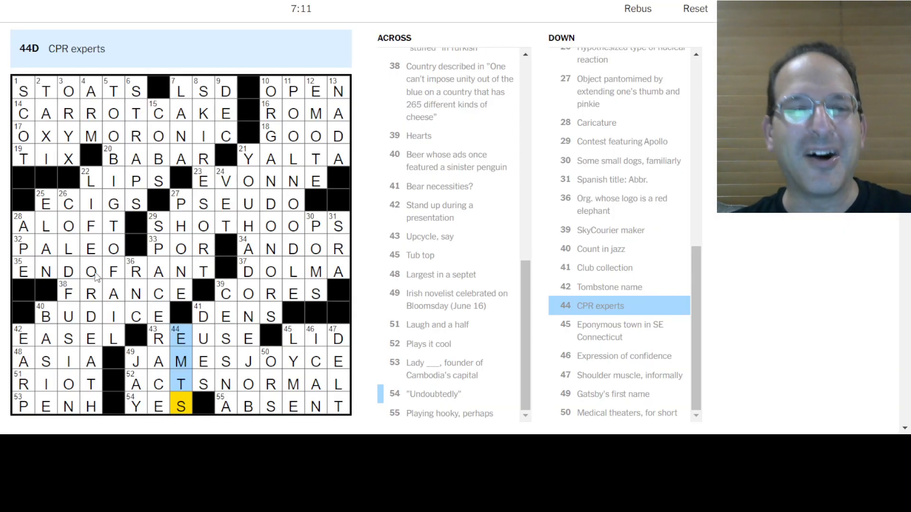
mouse_move(15, 405)
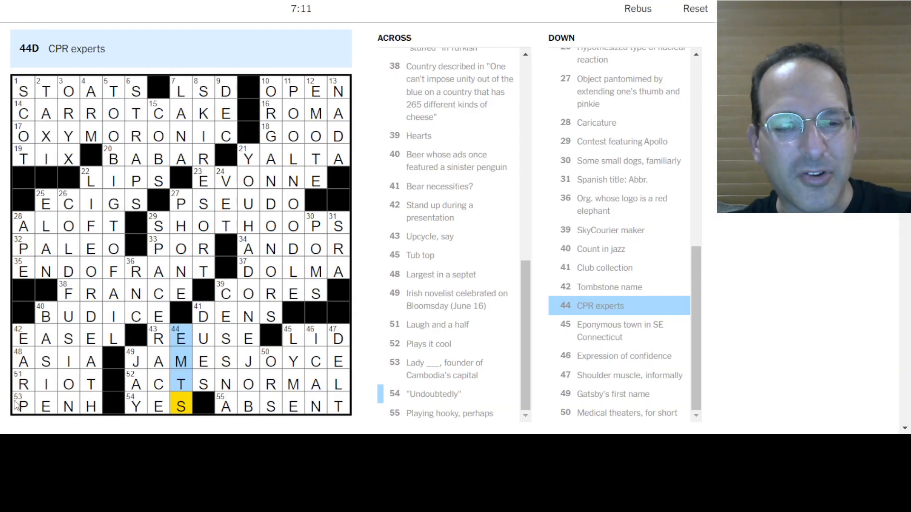
left_click(22, 405)
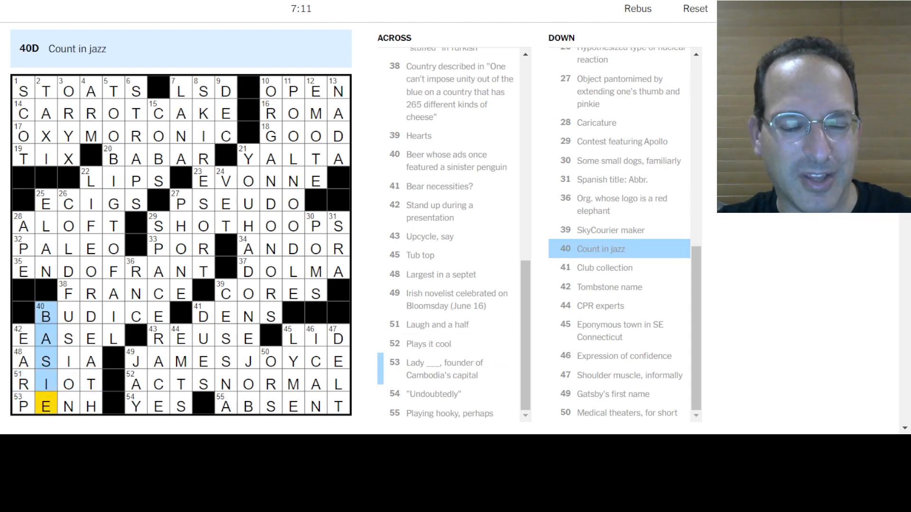
left_click(22, 406)
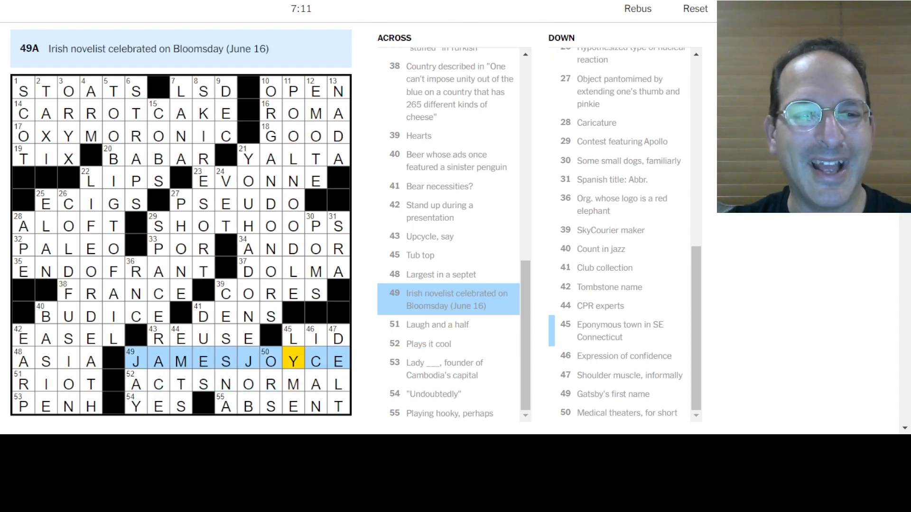
Select OXYMORONIC, CARROT CAKE and BABAR in the solved grid to review them
left_click(66, 113)
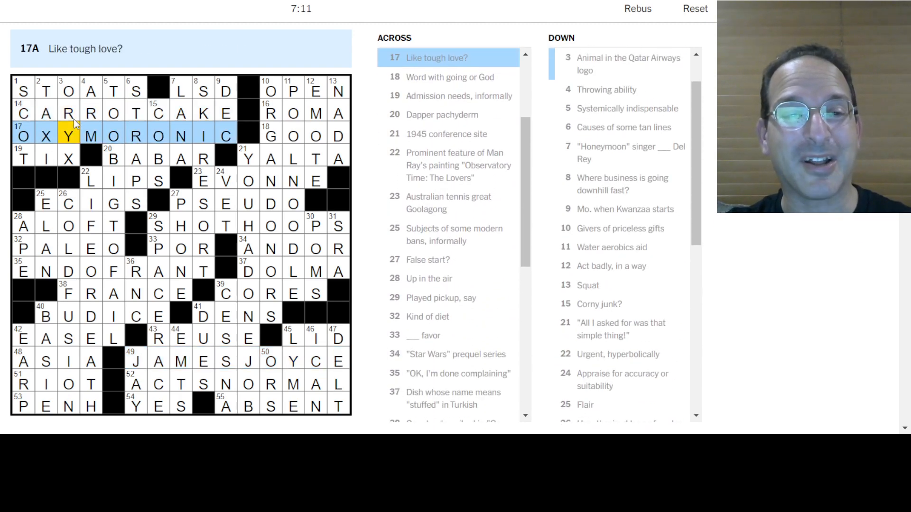
left_click(67, 113)
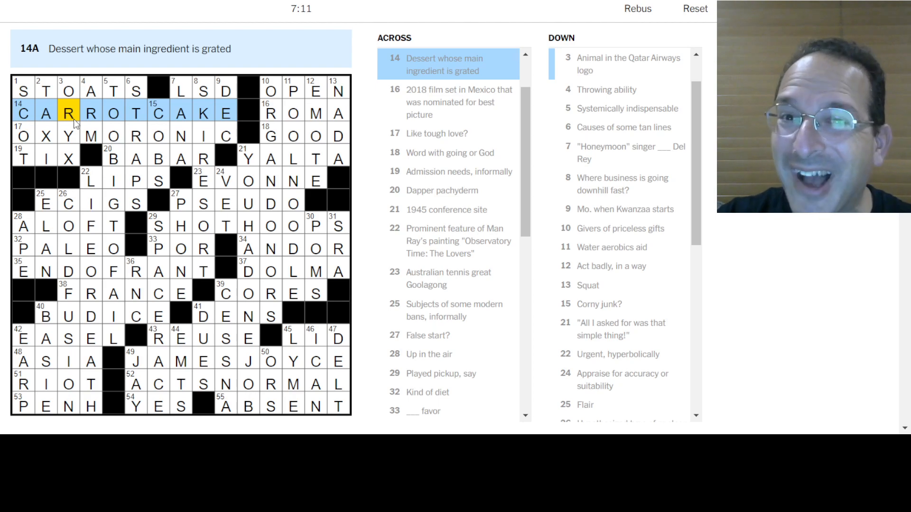
left_click(63, 136)
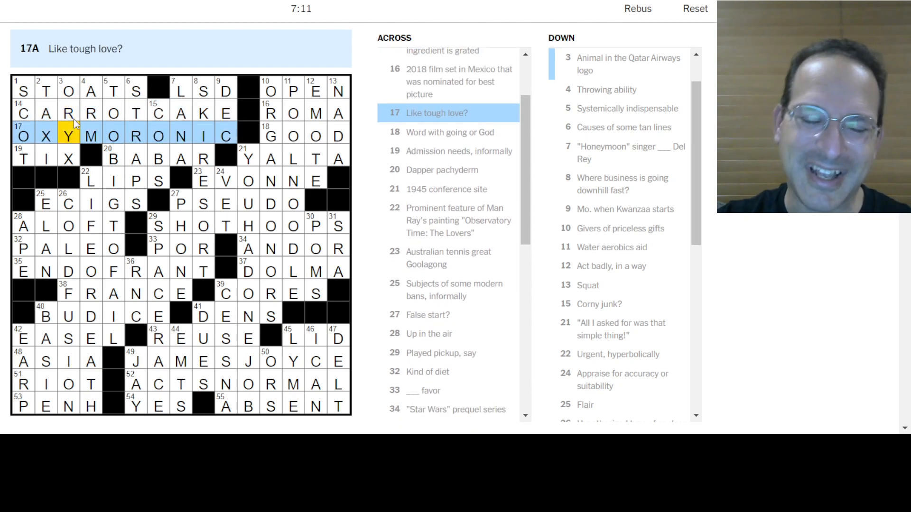
left_click(64, 113)
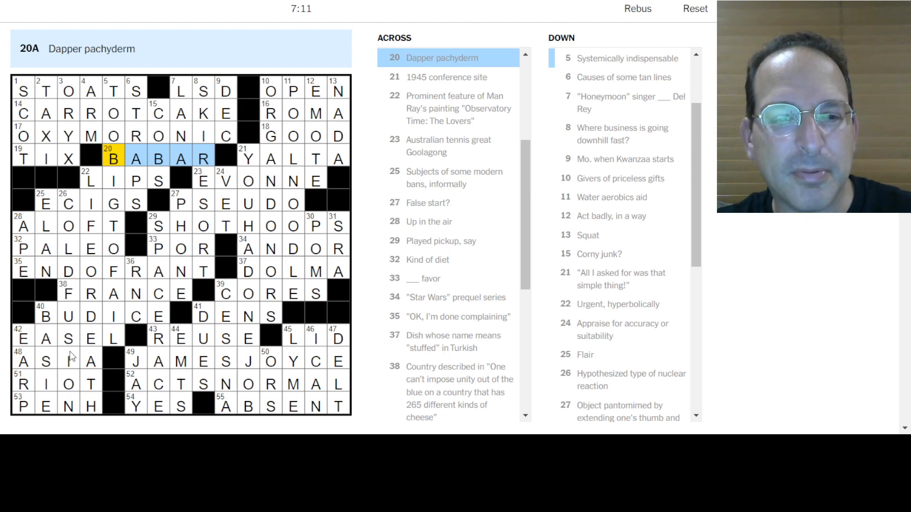
left_click(113, 180)
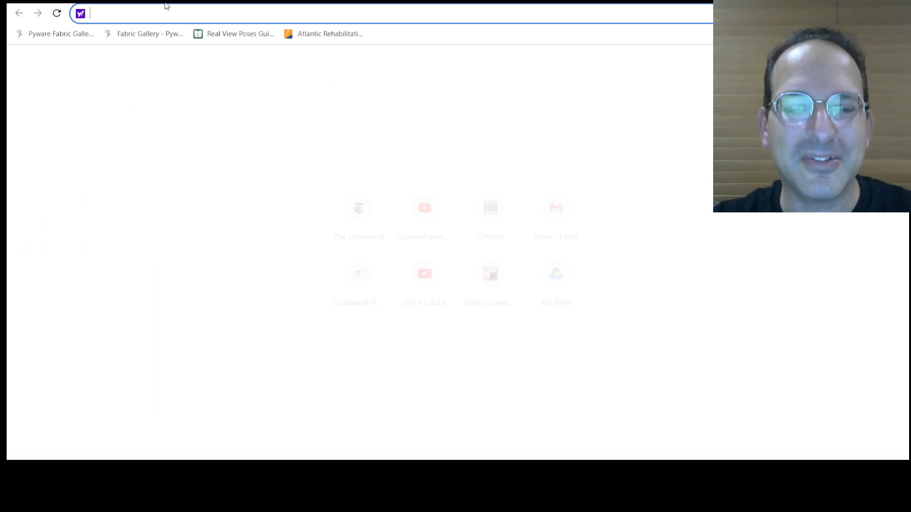
Search Yahoo for 'man ray the lovers' using the address-bar suggestion
type("man ray the")
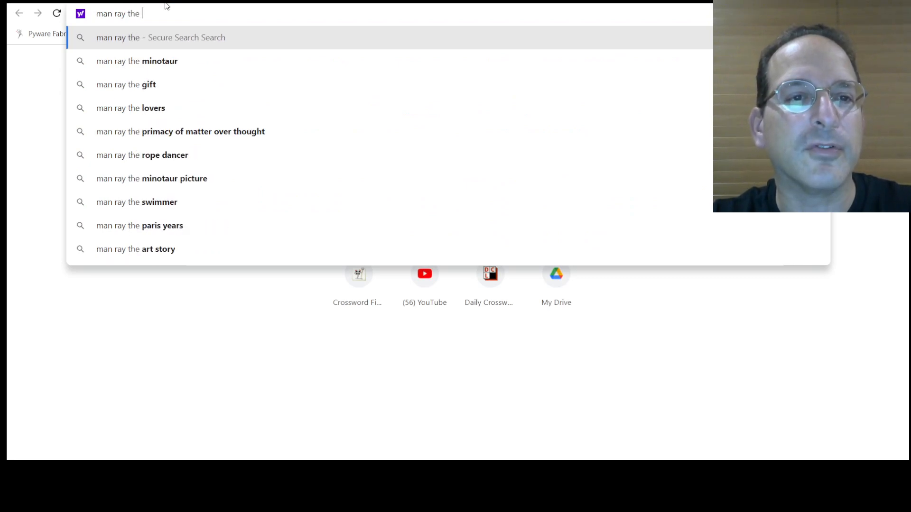
type("lo")
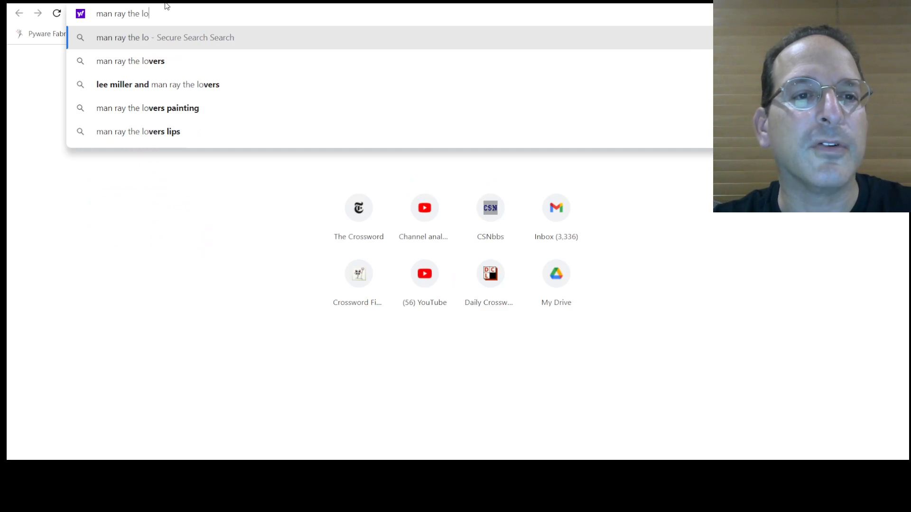
key("Down")
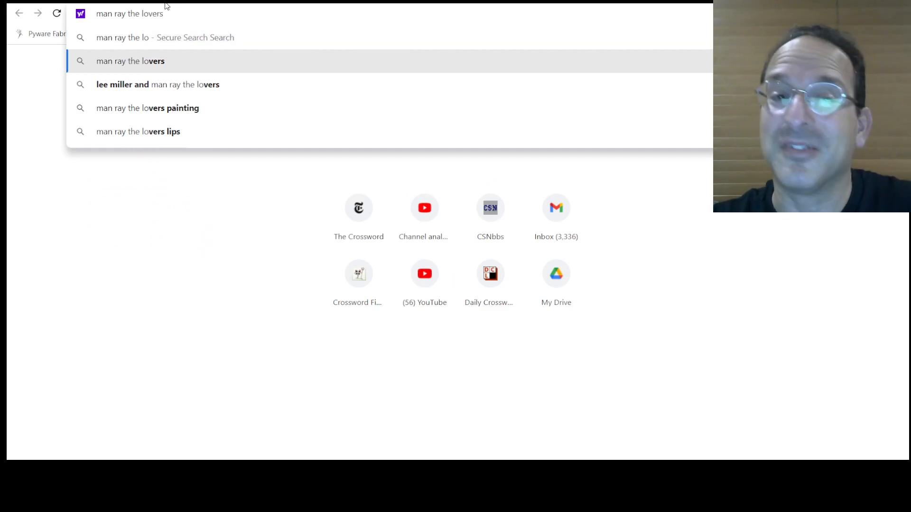
left_click(130, 62)
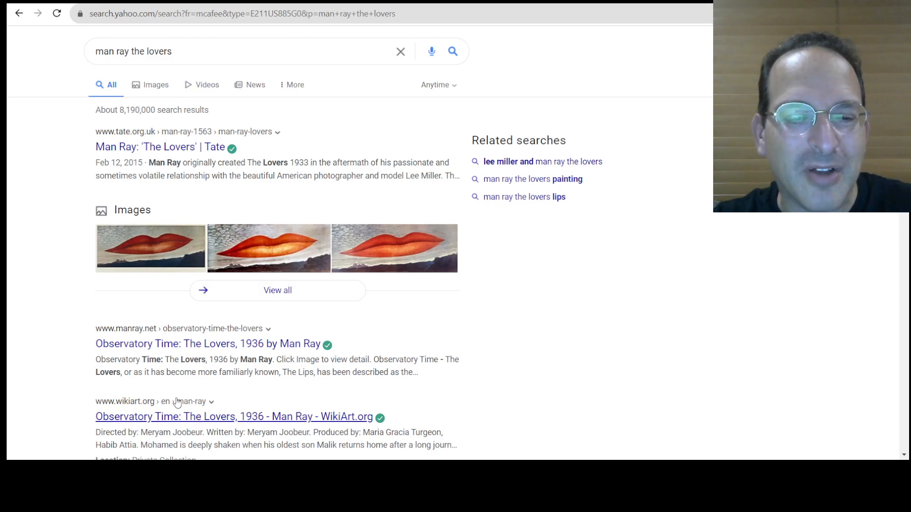
left_click(234, 417)
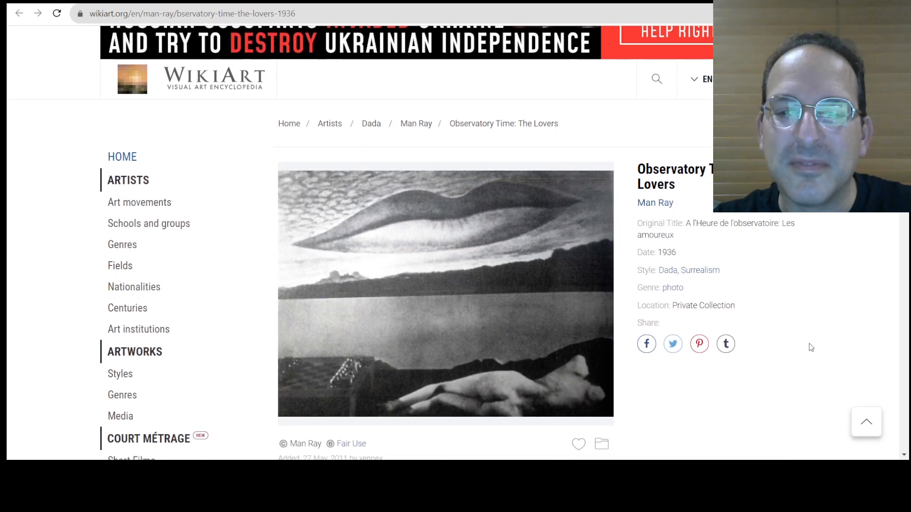
mouse_move(445, 264)
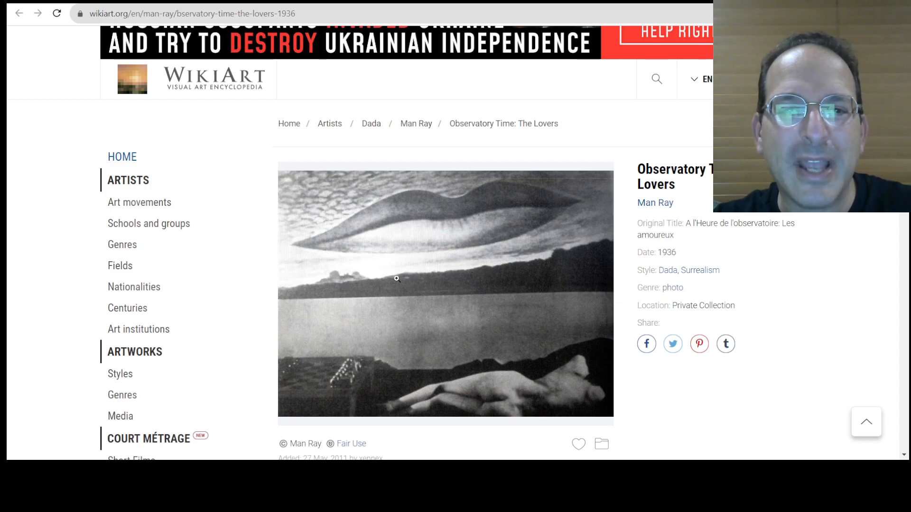
scroll("down", 3)
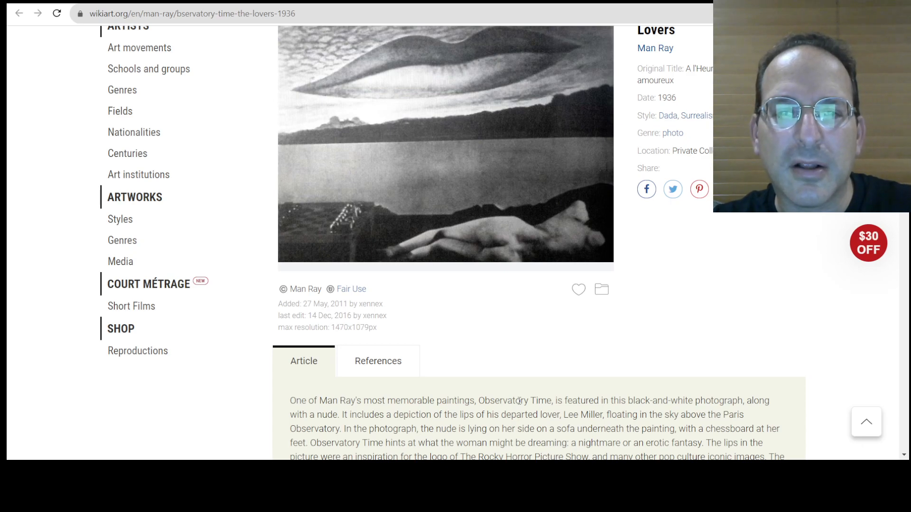
mouse_move(430, 55)
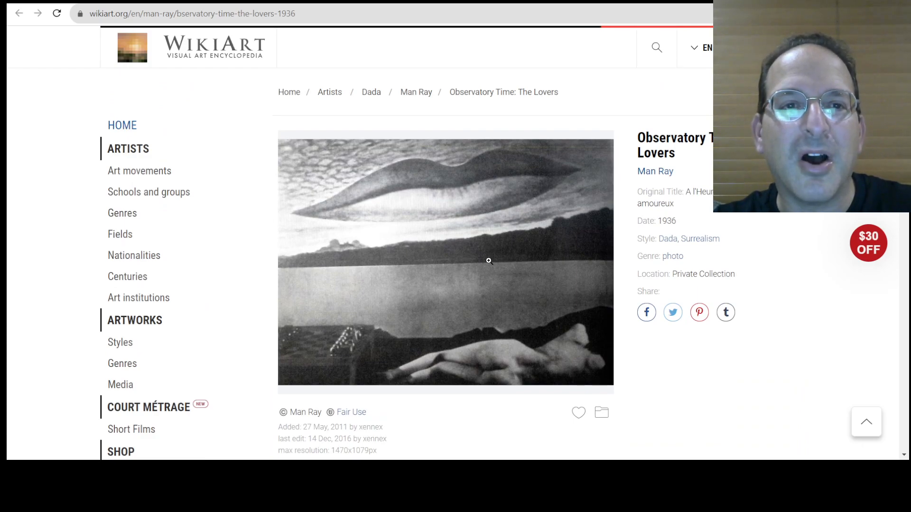
scroll("down", 3)
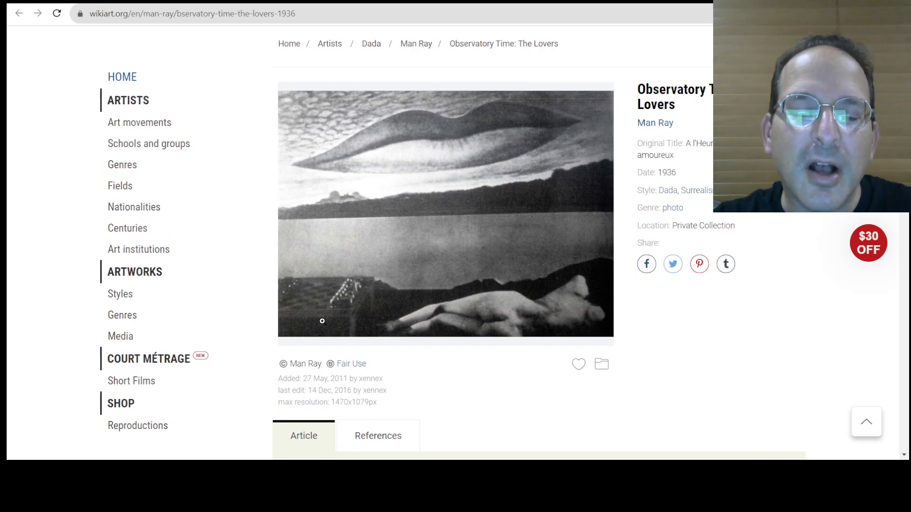
scroll("down", 3)
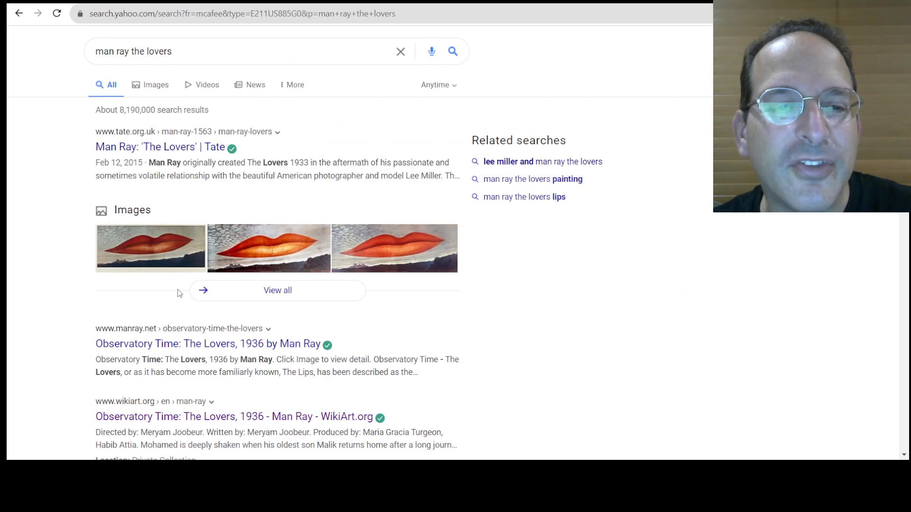
mouse_move(190, 344)
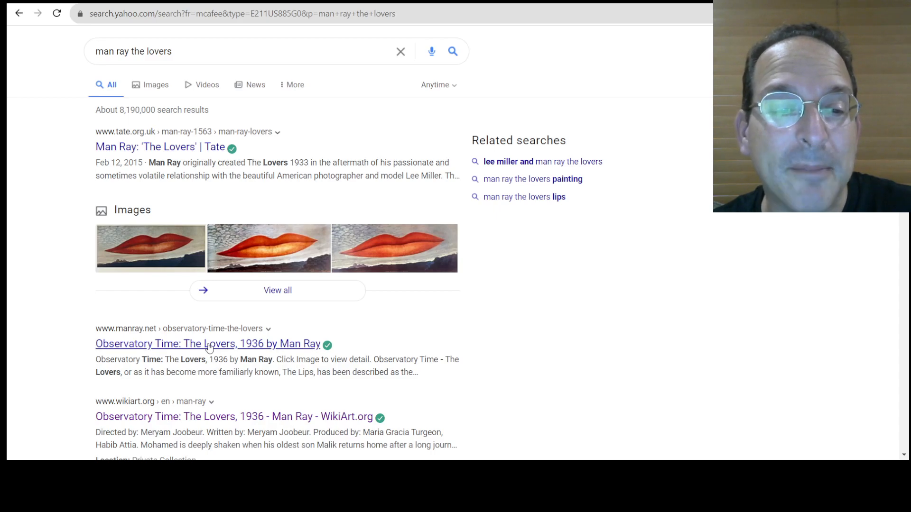
Open the manray.net Observatory Time: The Lovers article and scroll through it
left_click(207, 344)
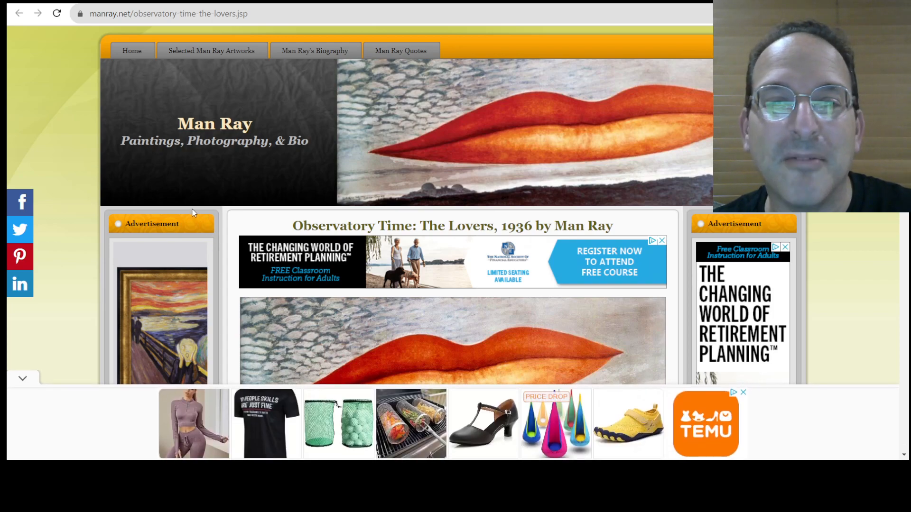
scroll("down", 3)
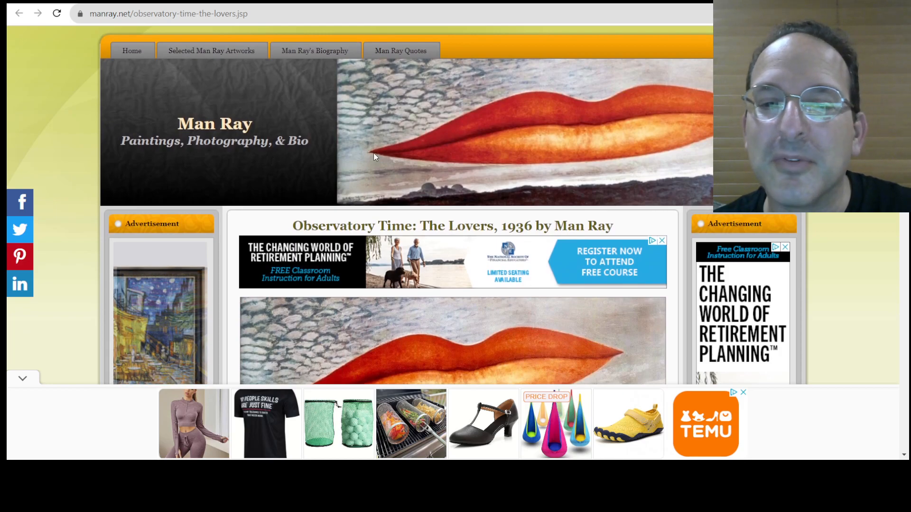
scroll("down", 3)
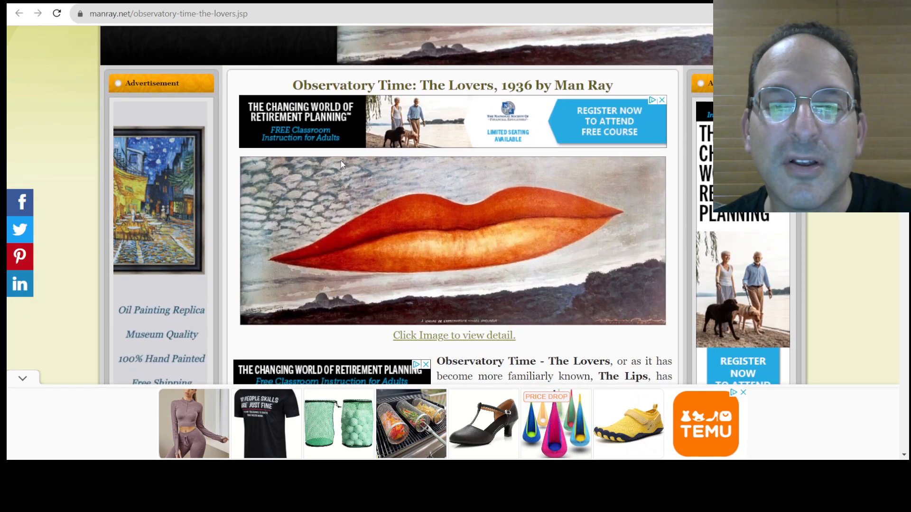
scroll("down", 3)
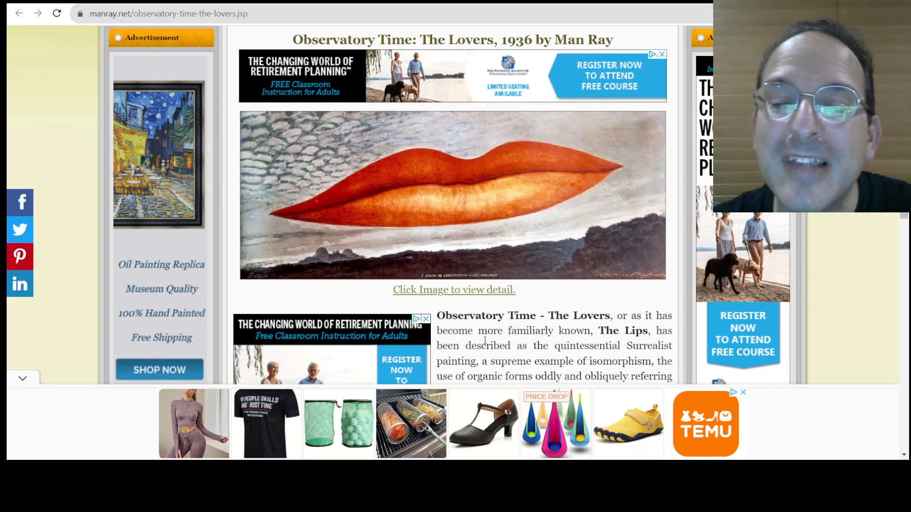
scroll("down", 3)
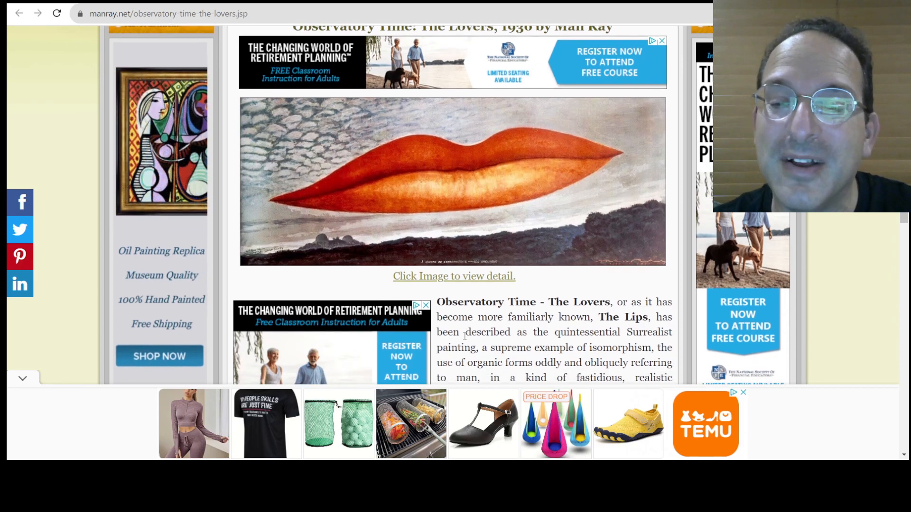
scroll("down", 3)
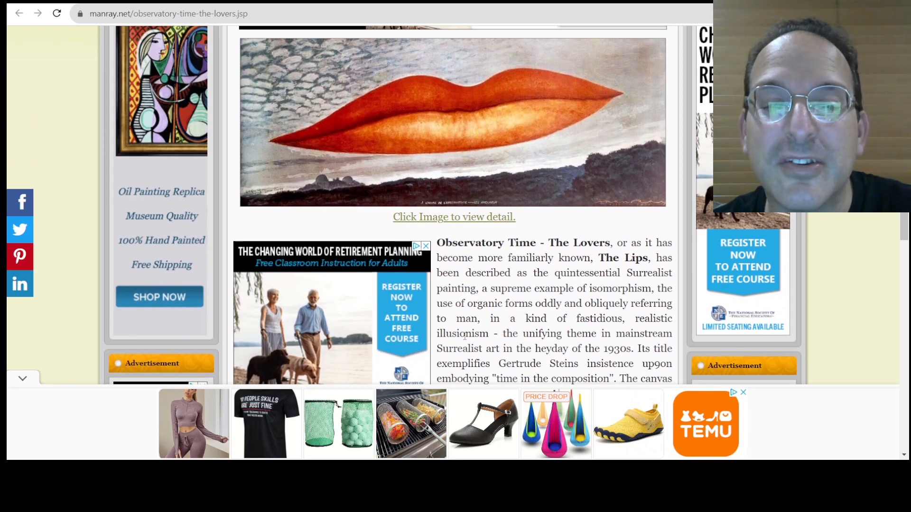
scroll("down", 3)
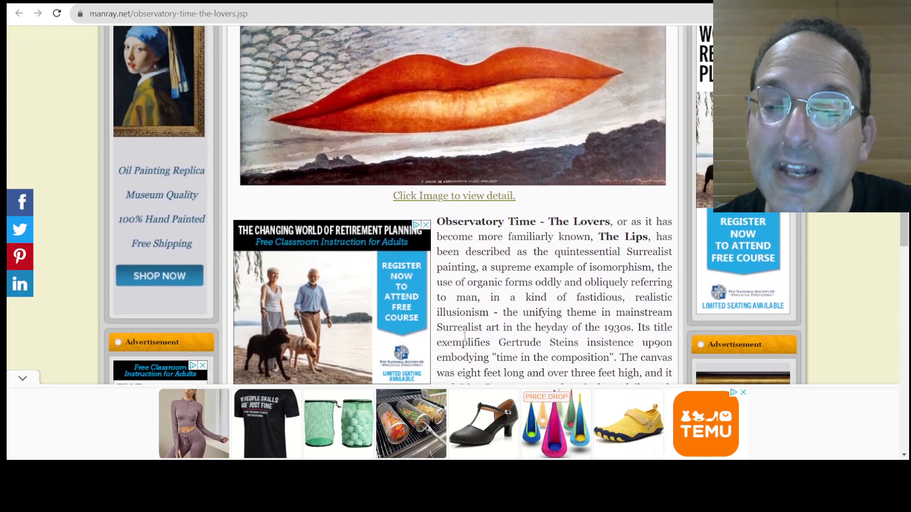
scroll("down", 3)
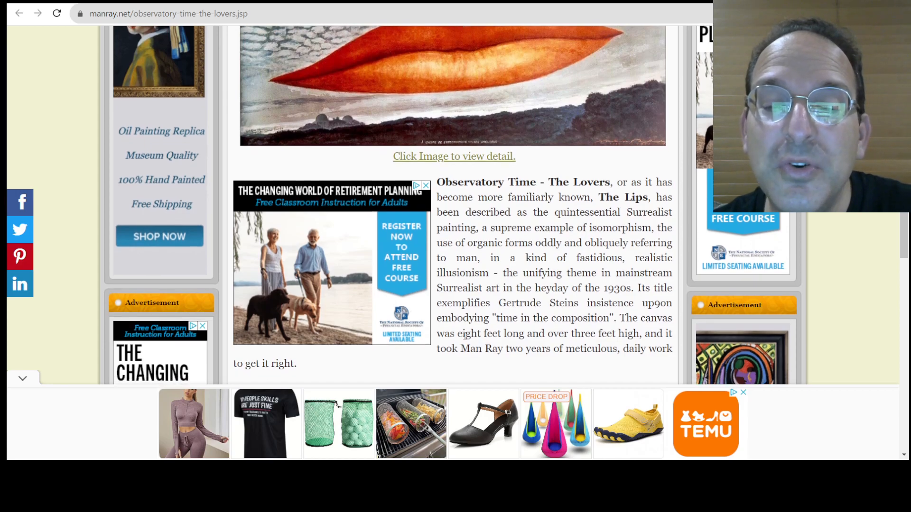
scroll("down", 3)
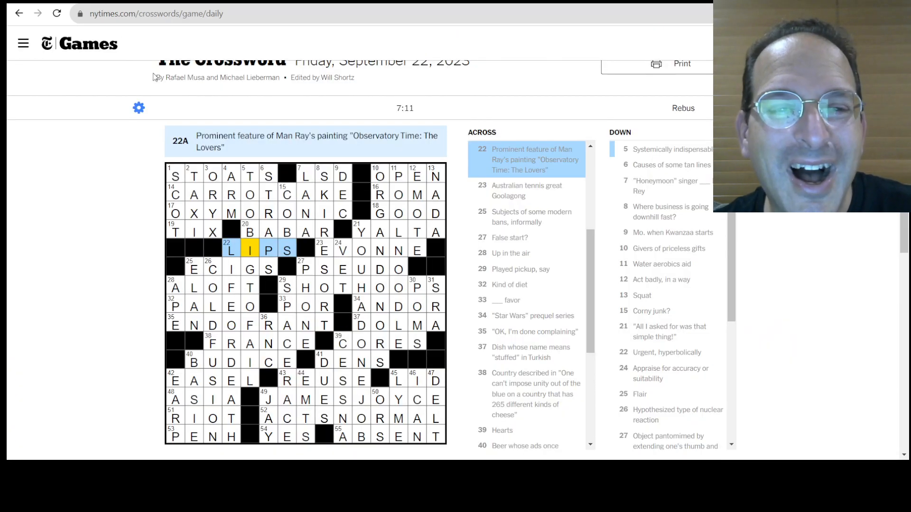
type("man ray the lovers")
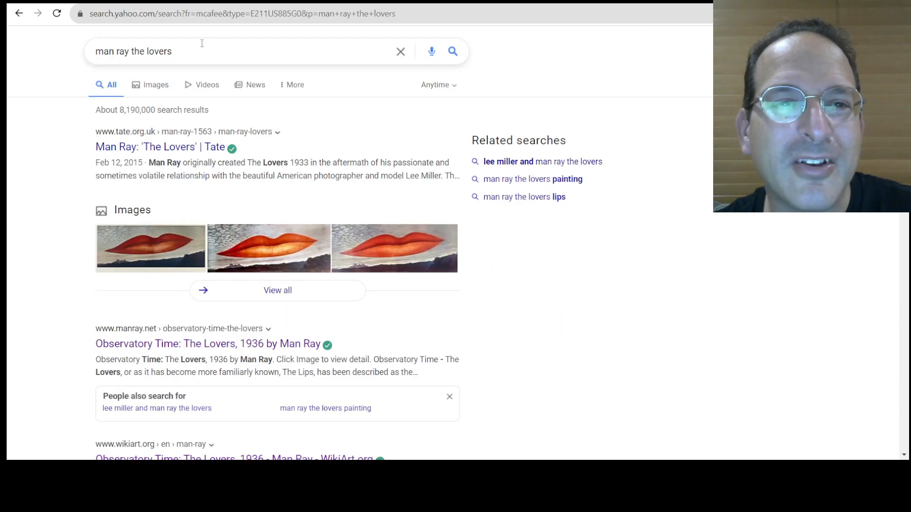
type("babar")
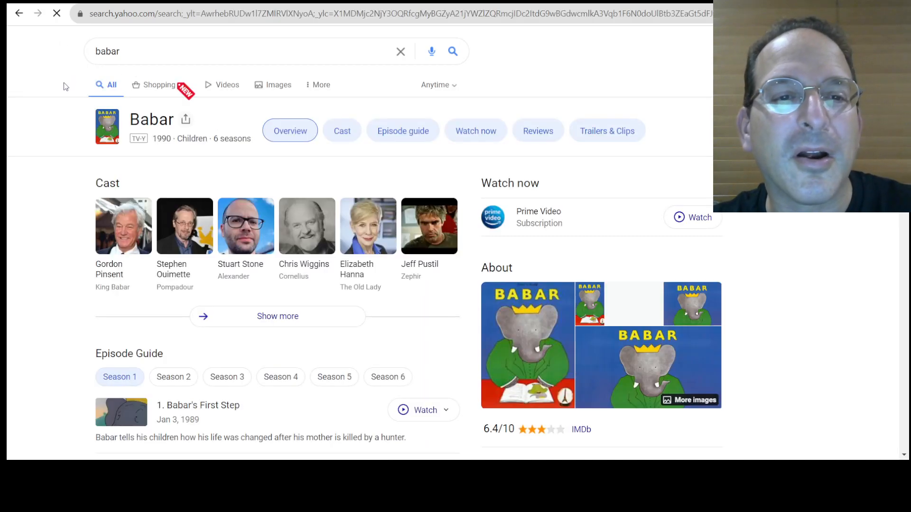
mouse_move(302, 249)
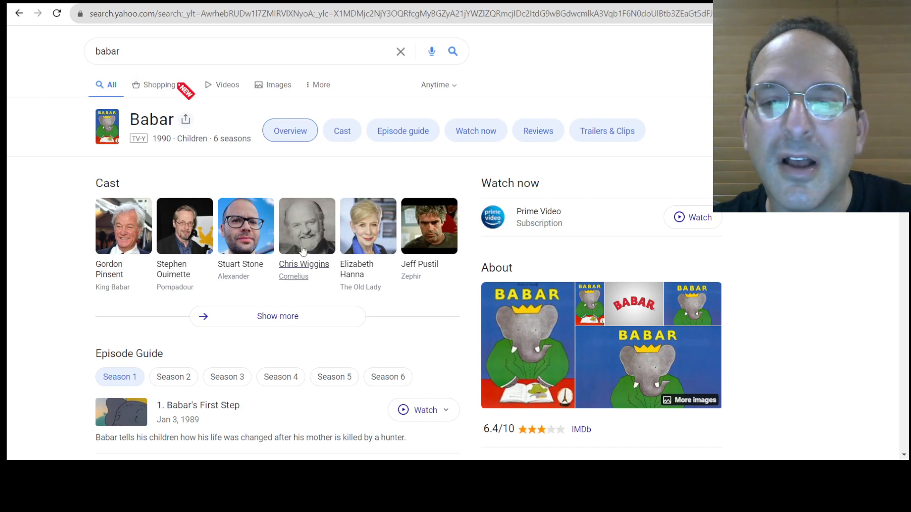
mouse_move(489, 357)
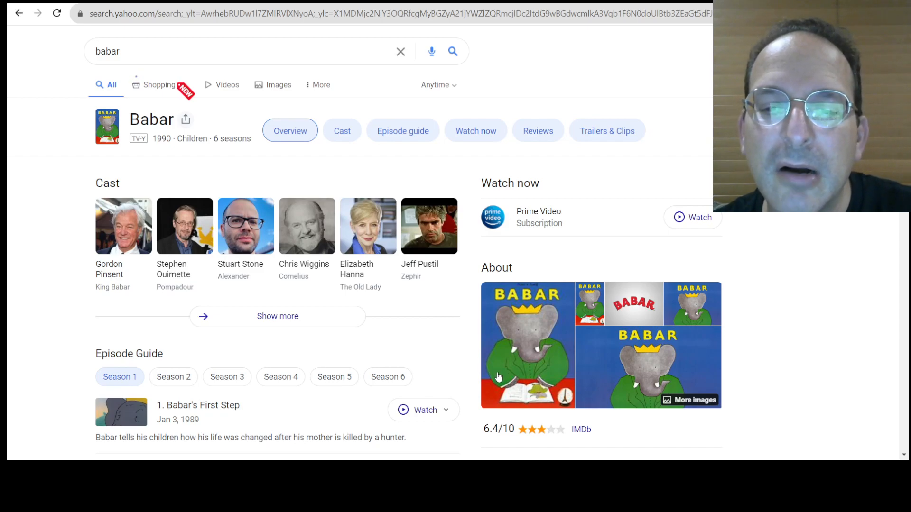
mouse_move(299, 189)
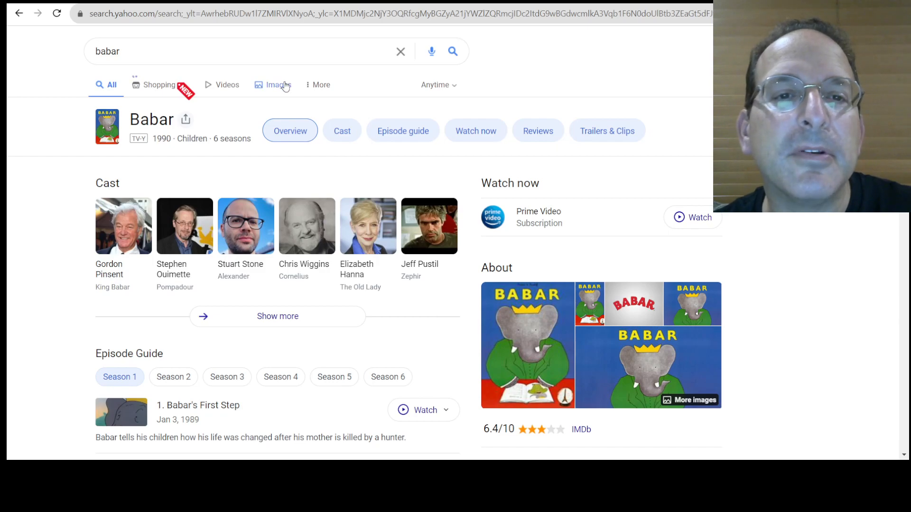
left_click(277, 84)
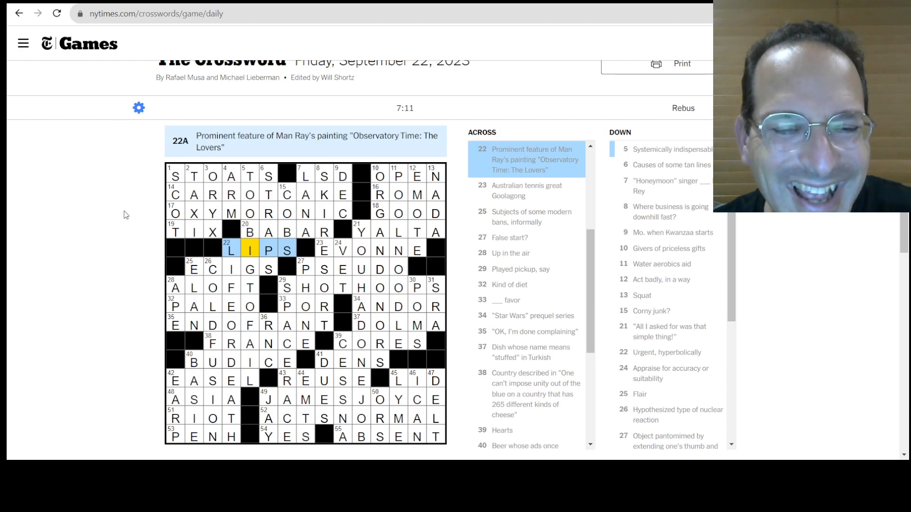
mouse_move(173, 366)
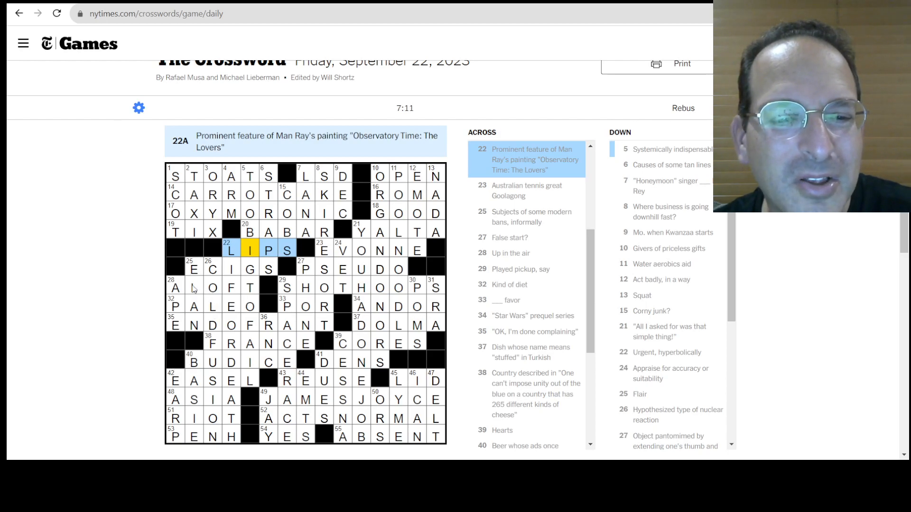
mouse_move(231, 349)
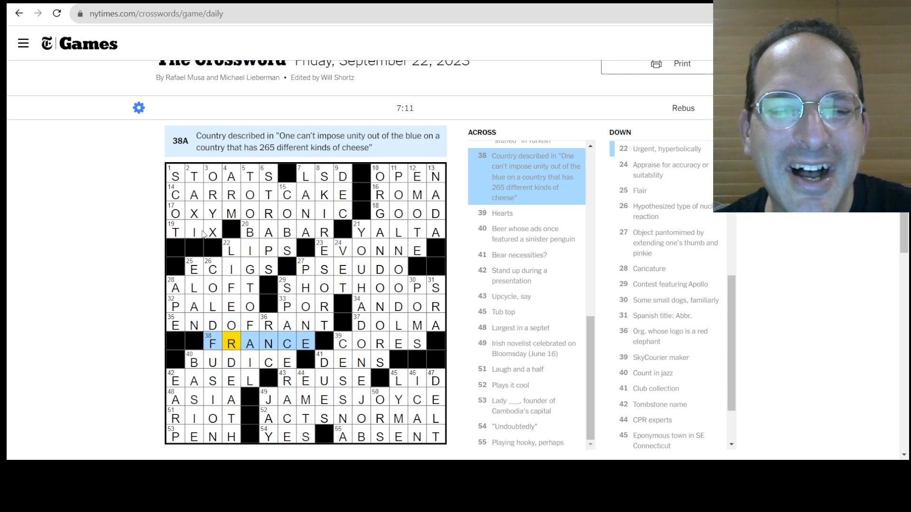
mouse_move(284, 359)
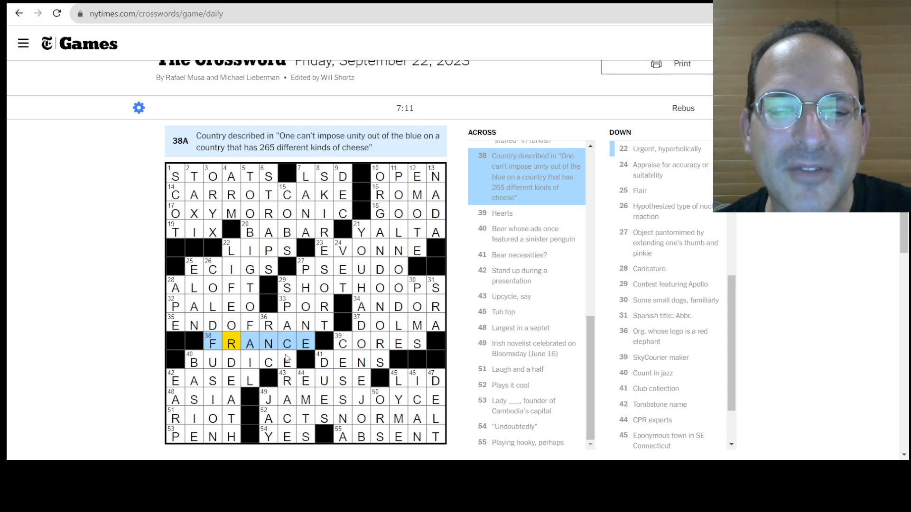
mouse_move(289, 389)
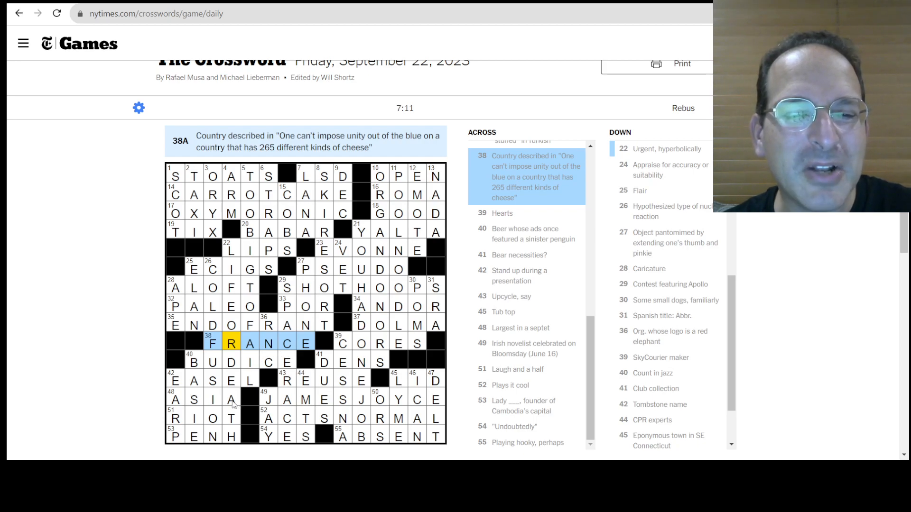
From the Babar image results tab, run a Yahoo web search for 'lady penh'
left_click(231, 436)
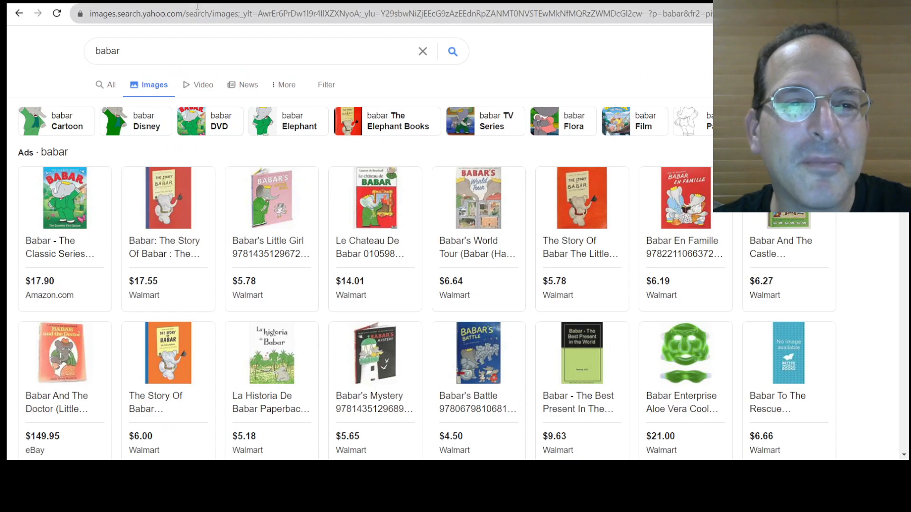
type("lady Gaga")
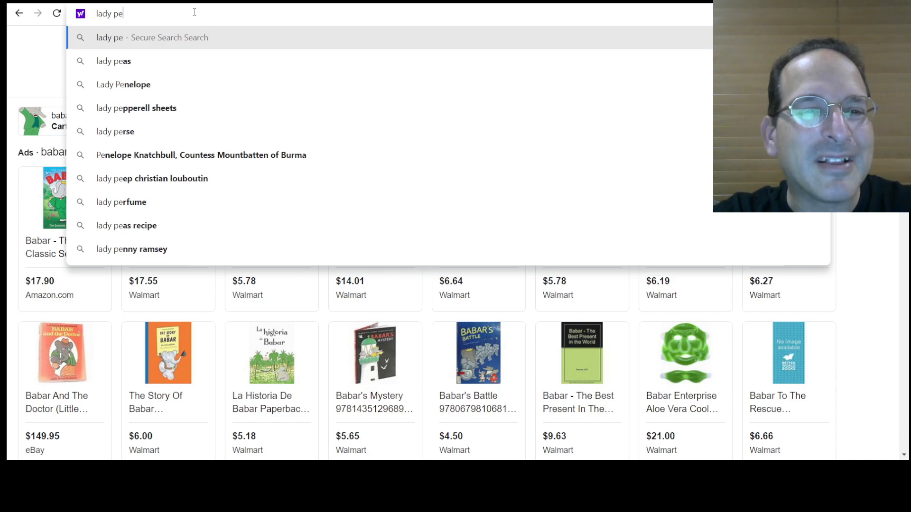
type("nh")
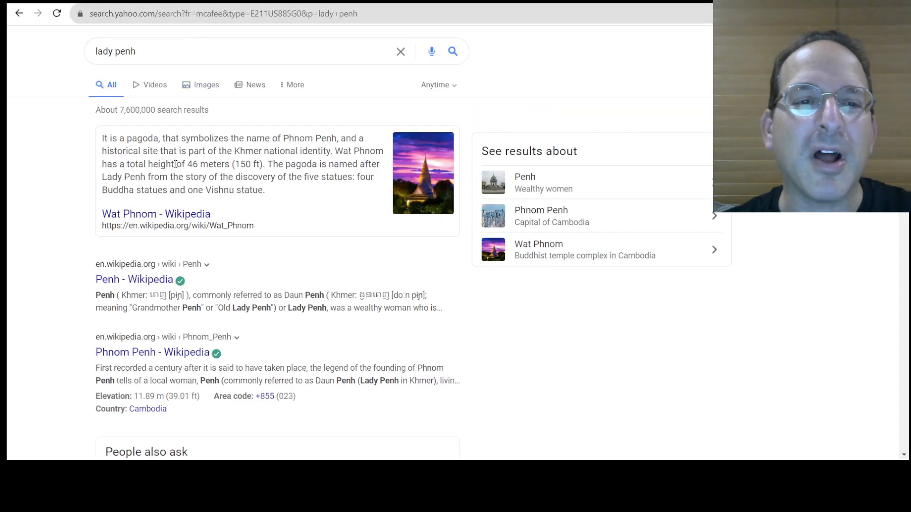
mouse_move(156, 214)
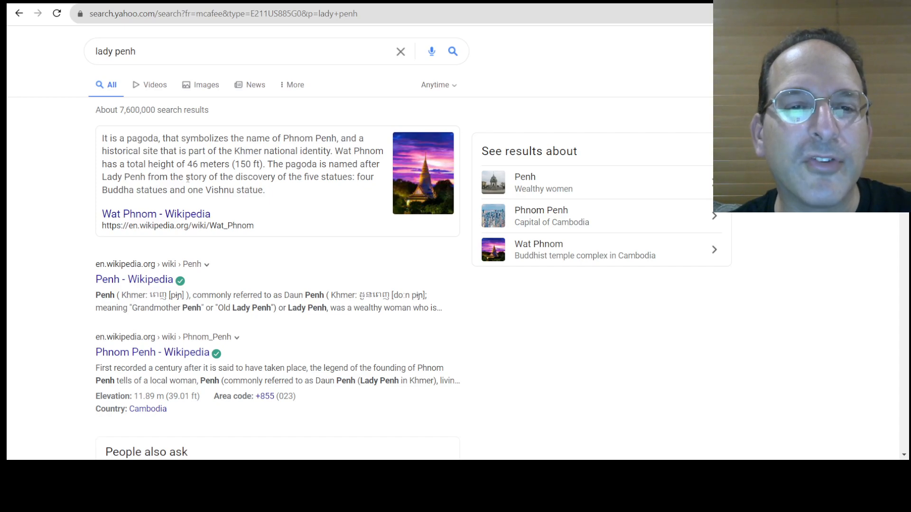
mouse_move(166, 204)
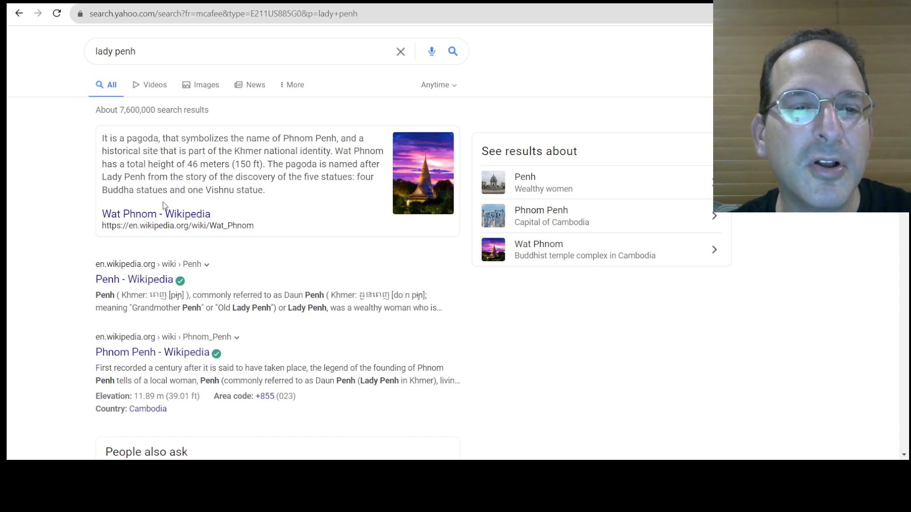
mouse_move(195, 205)
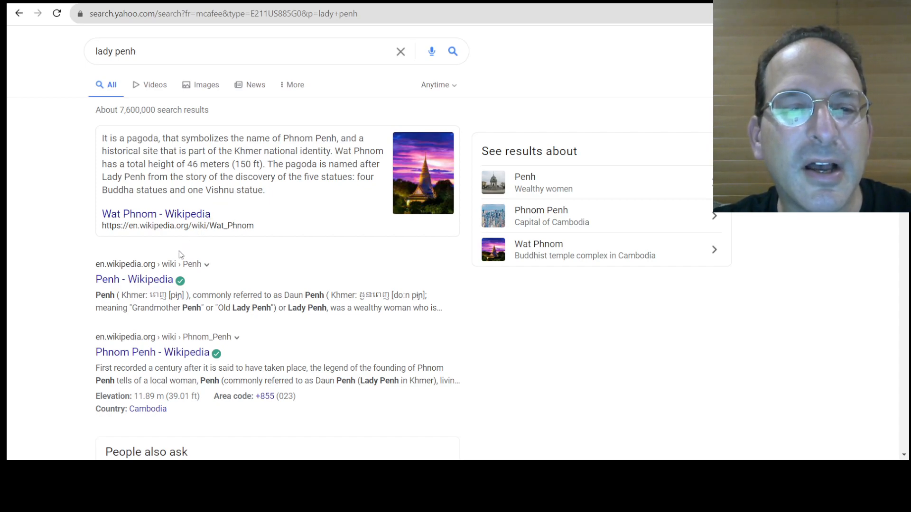
left_click(134, 279)
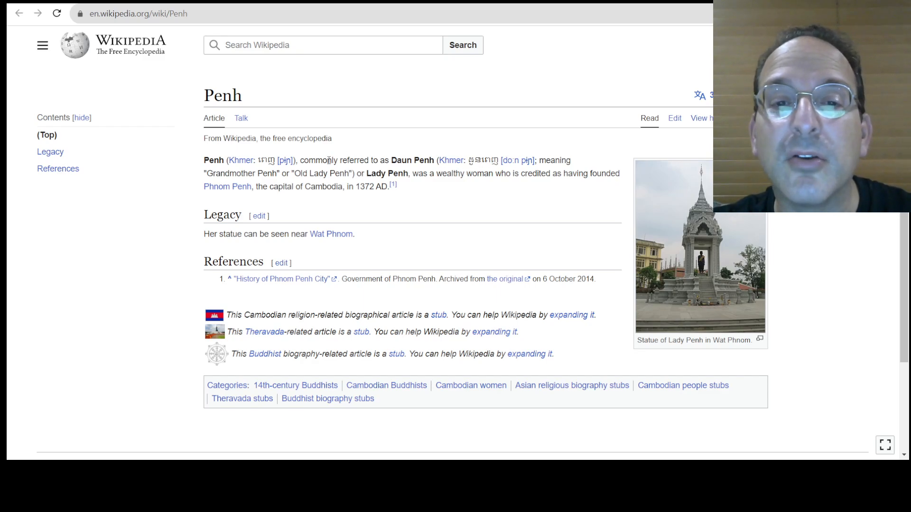
mouse_move(377, 181)
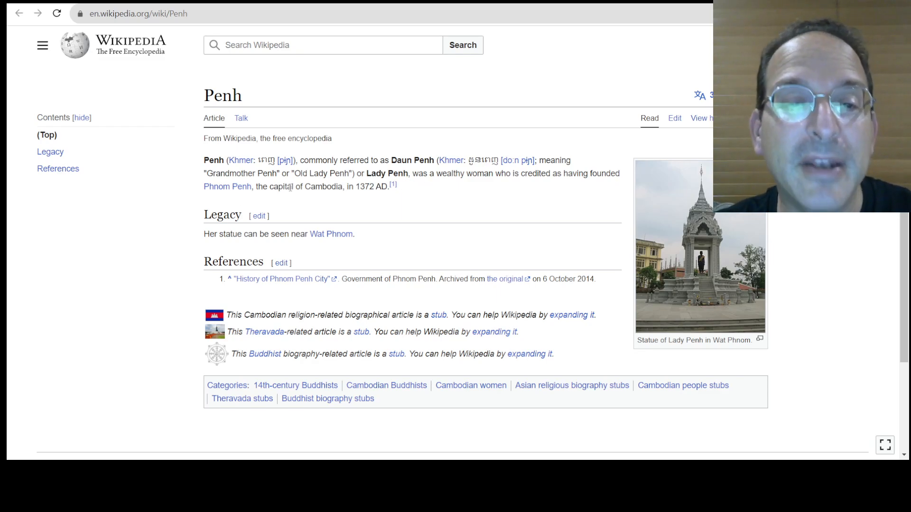
mouse_move(285, 227)
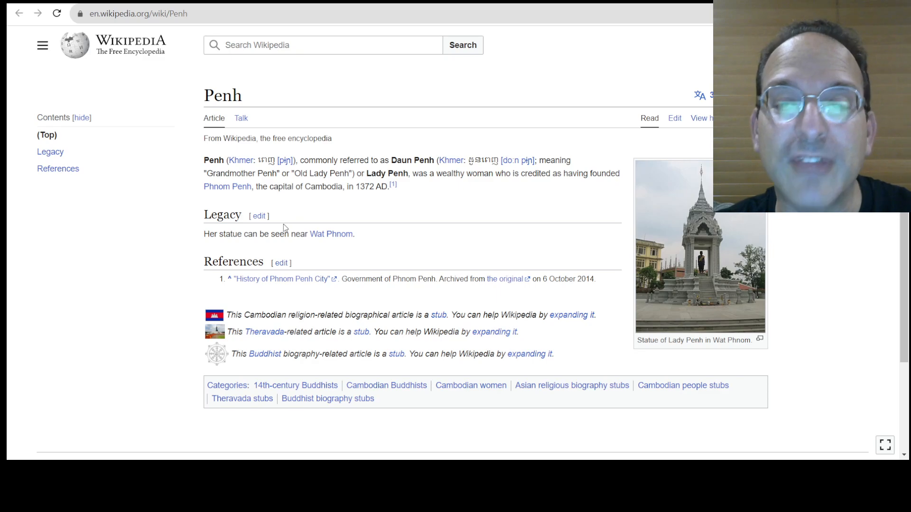
mouse_move(325, 244)
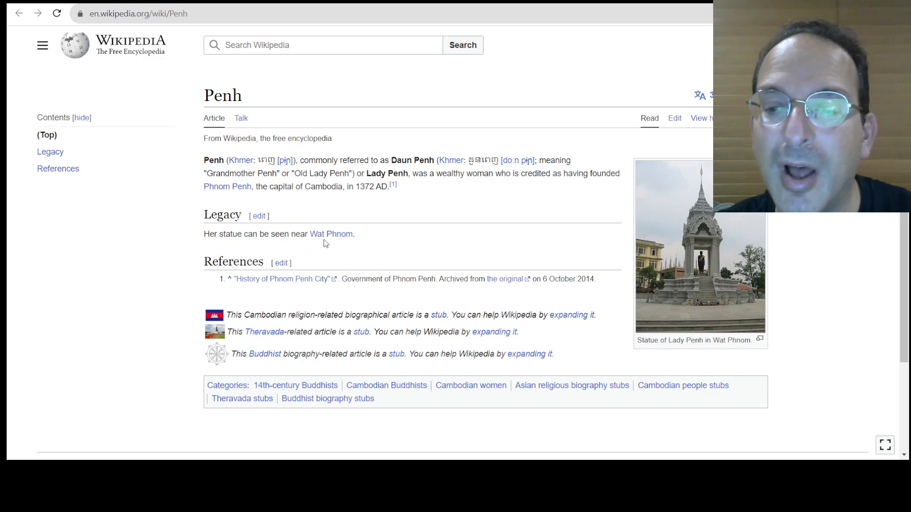
mouse_move(333, 253)
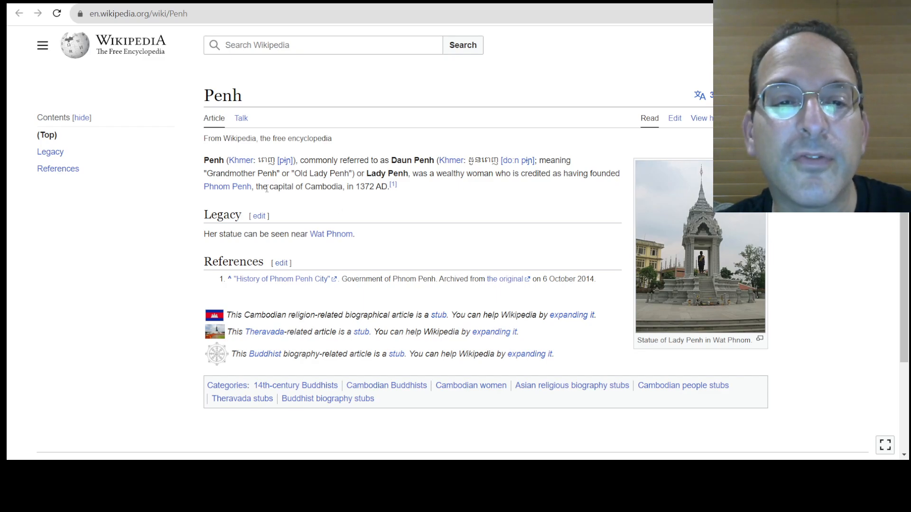
left_click(699, 245)
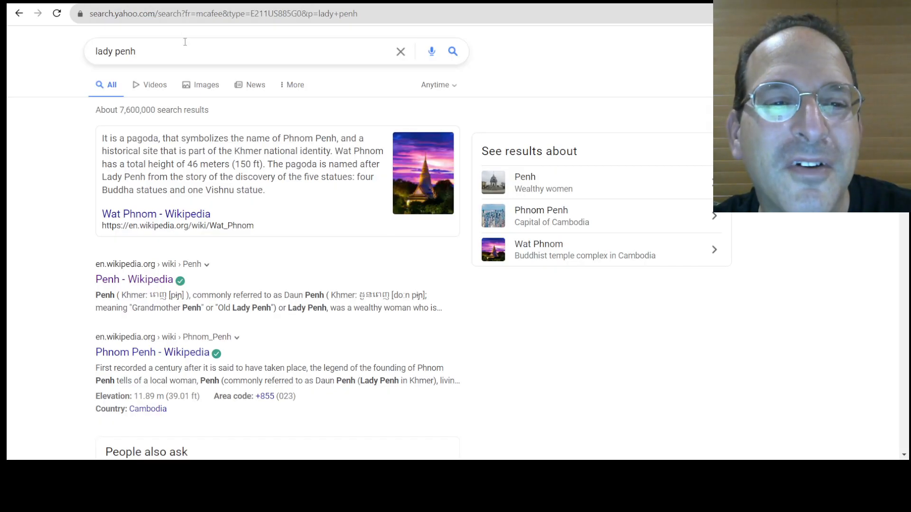
Open the 'Phnom Penh - Wikipedia' result from the Lady Penh search
left_click(152, 352)
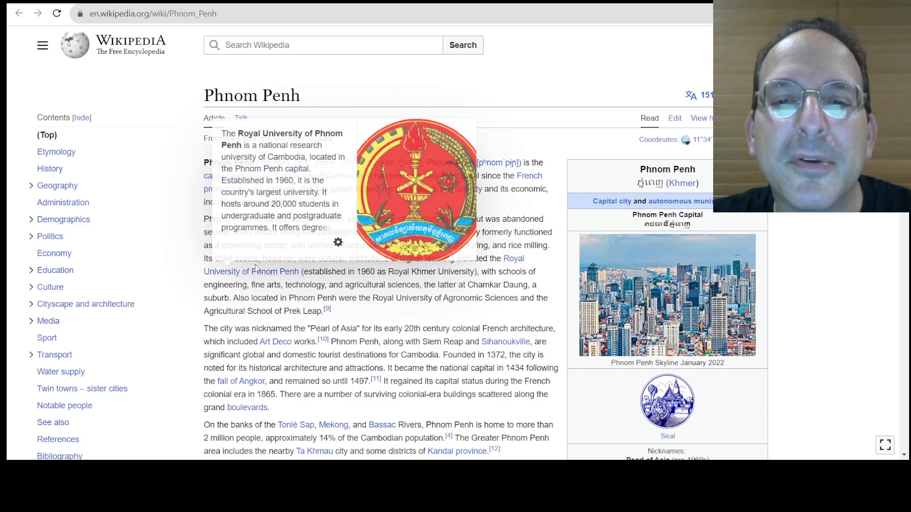
mouse_move(267, 353)
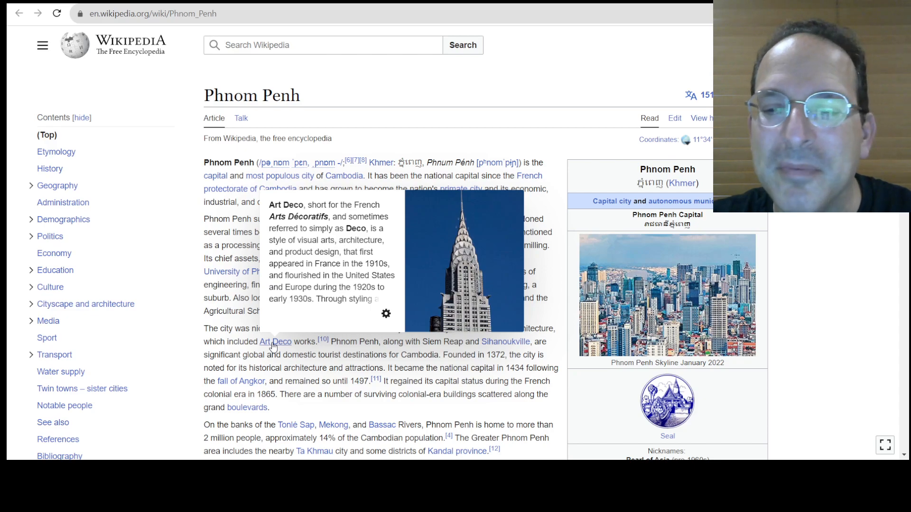
mouse_move(590, 374)
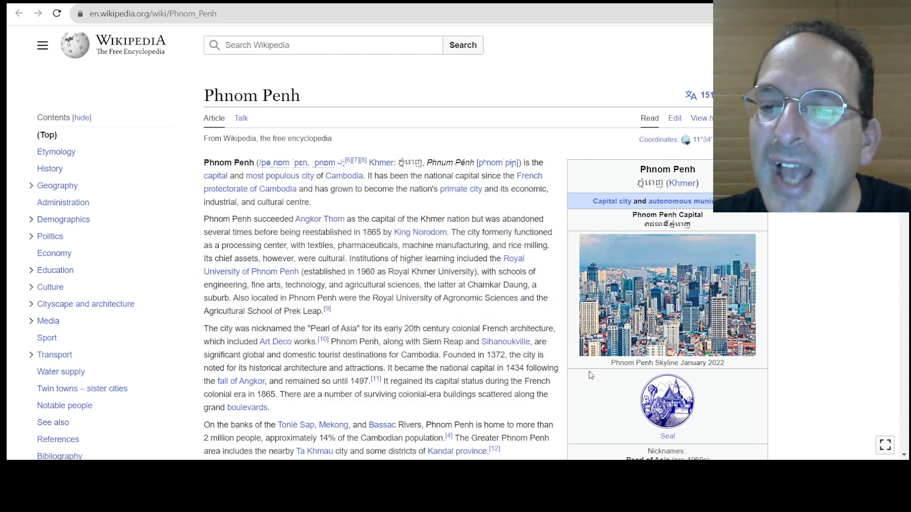
mouse_move(577, 371)
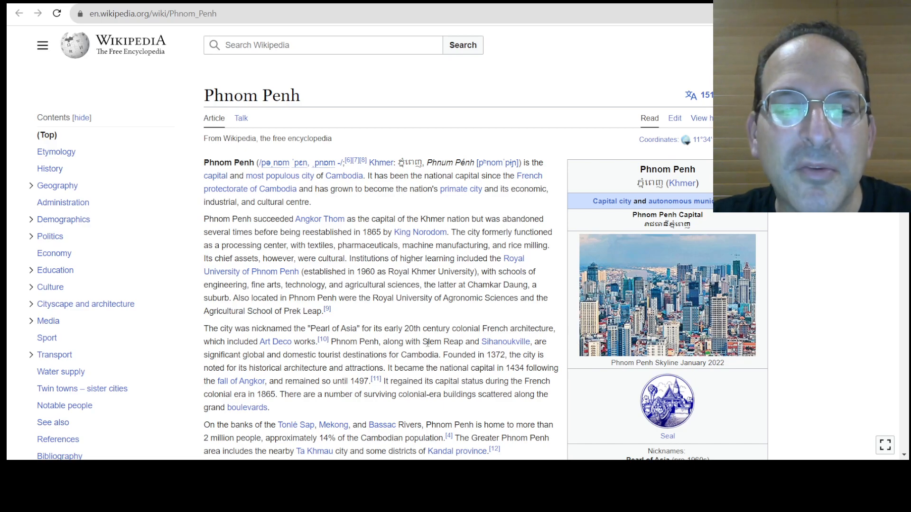
Scroll the Phnom Penh article down to the Etymology section on Lady Penh
scroll("down", 3)
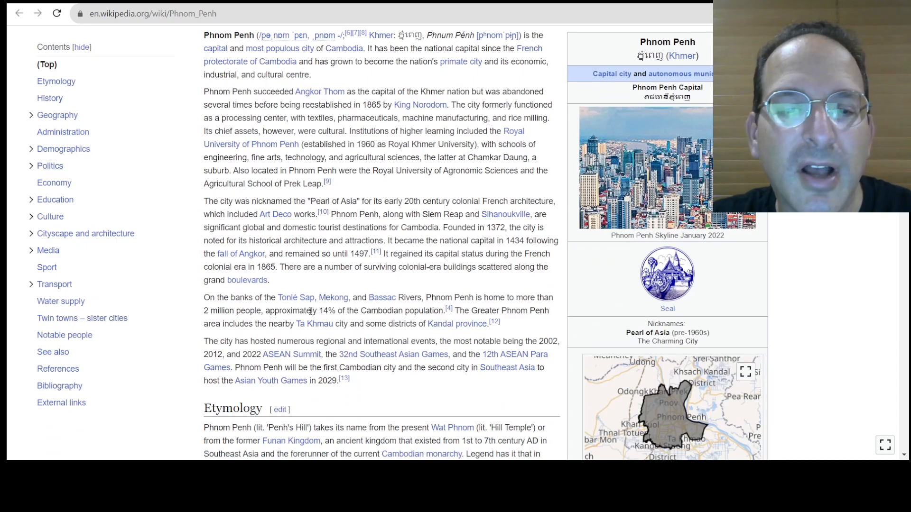
scroll("down", 3)
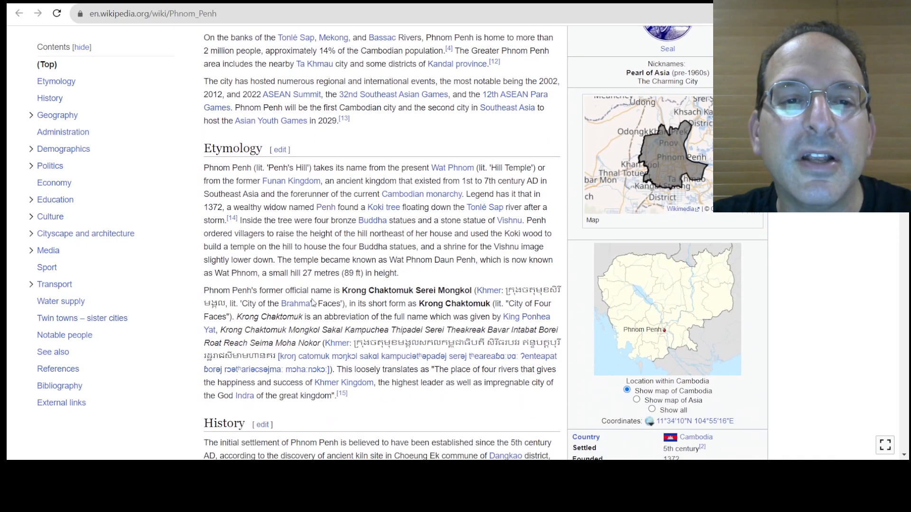
mouse_move(290, 181)
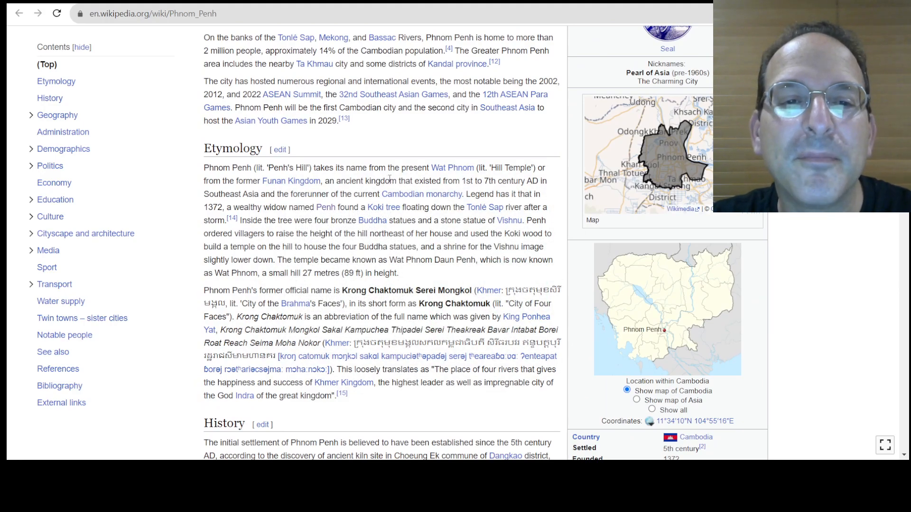
mouse_move(453, 168)
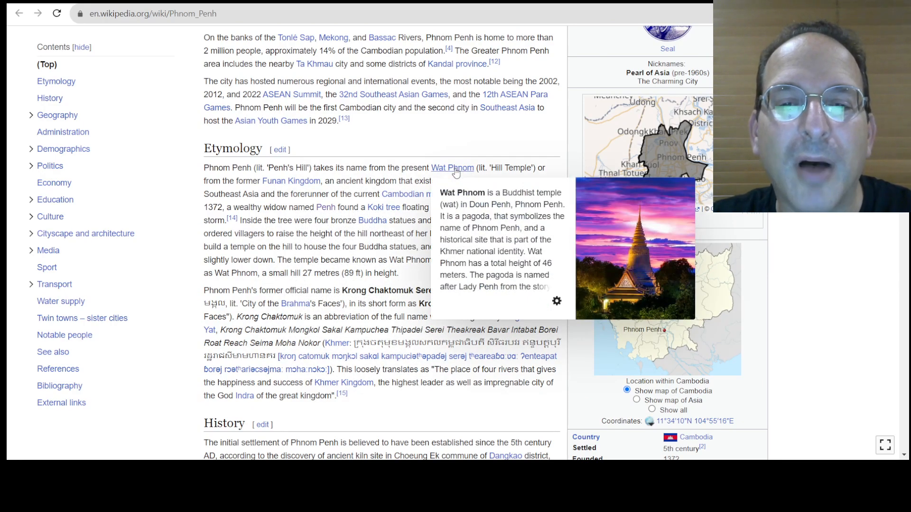
mouse_move(330, 217)
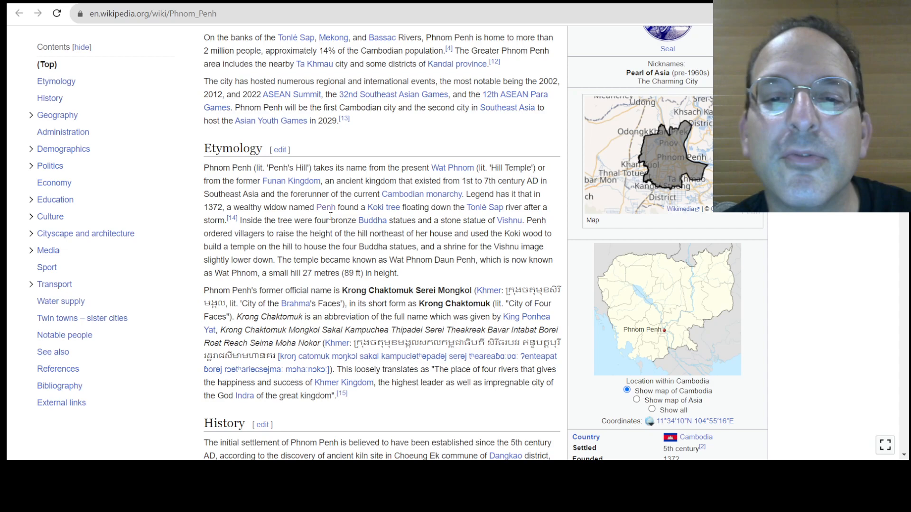
mouse_move(294, 244)
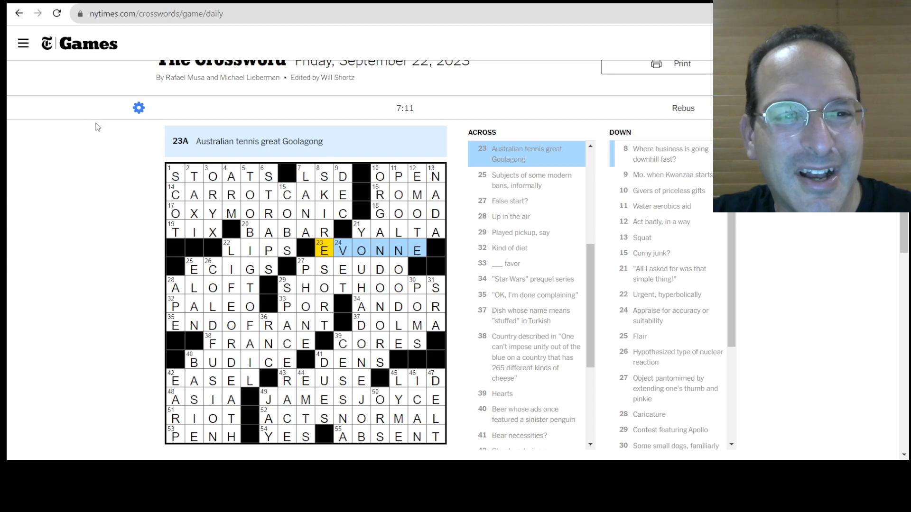
mouse_move(119, 214)
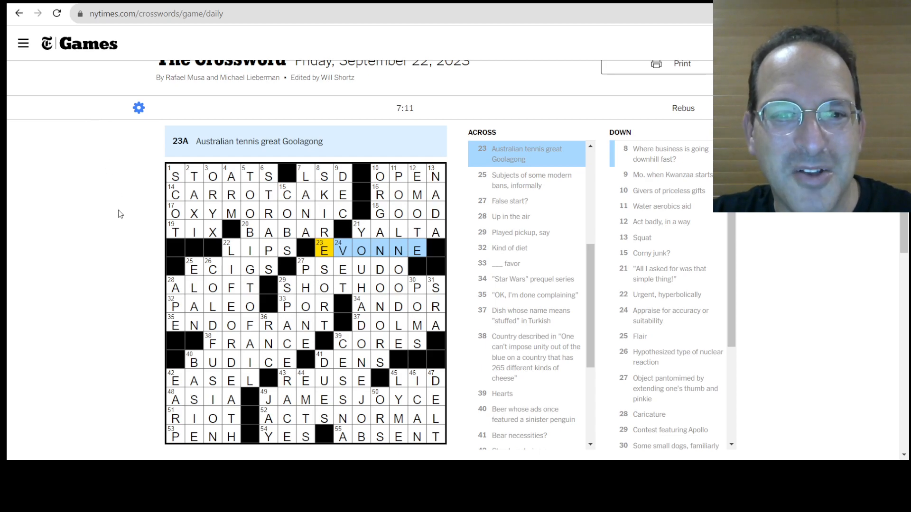